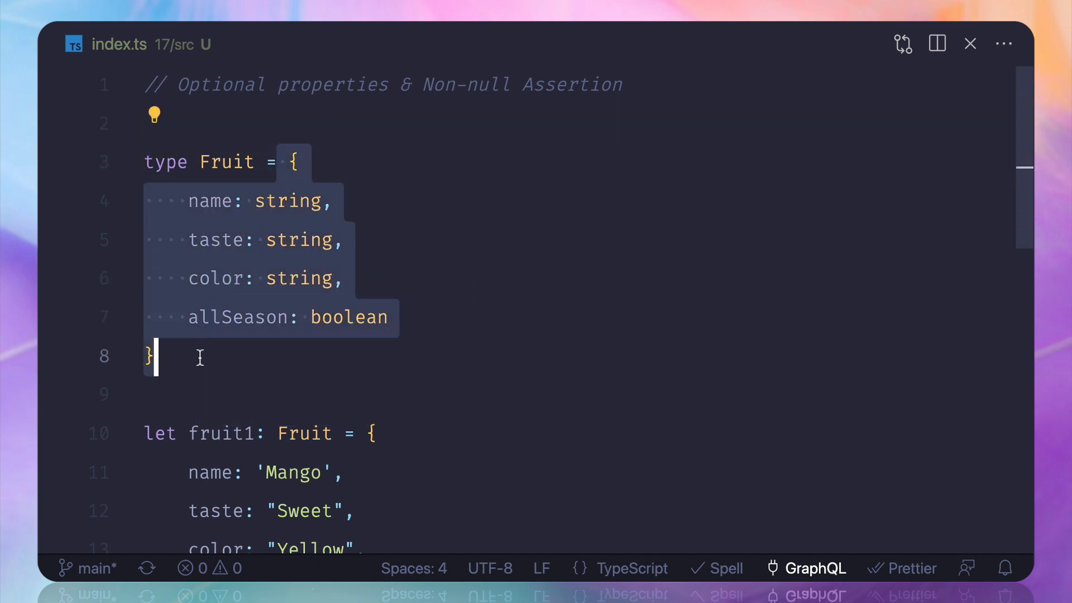
Add a 'price: number' property after allSeason in the Fruit type.
{"action": "scroll", "scroll_direction": "down", "scroll_amount": 3}
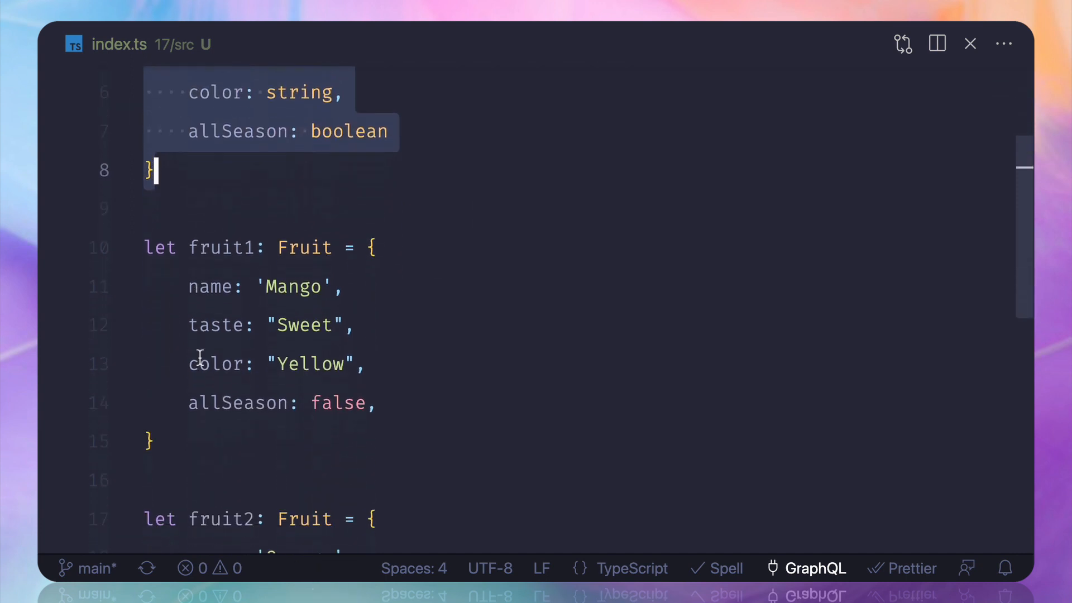
{"action": "scroll", "scroll_direction": "down", "scroll_amount": 3}
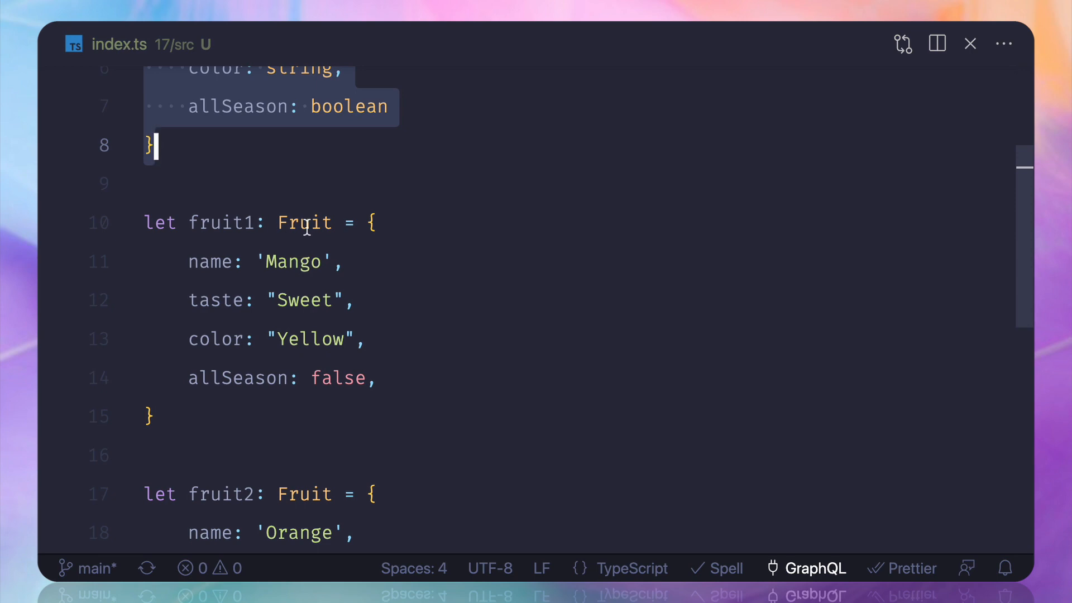
{"action": "scroll", "scroll_direction": "down", "scroll_amount": 3}
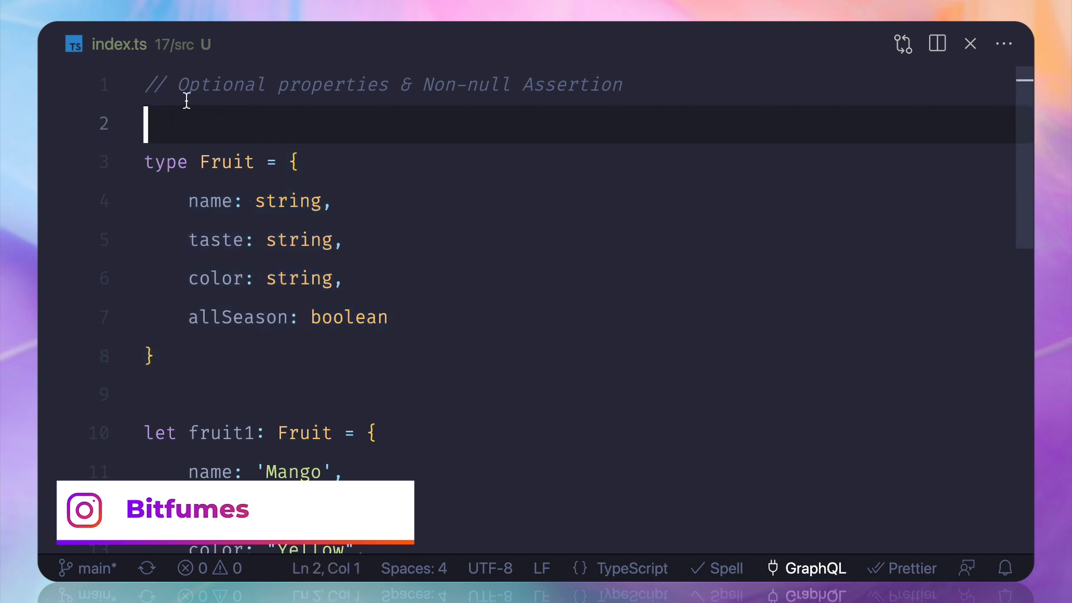
{"action": "left_click", "coordinate": [178, 85]}
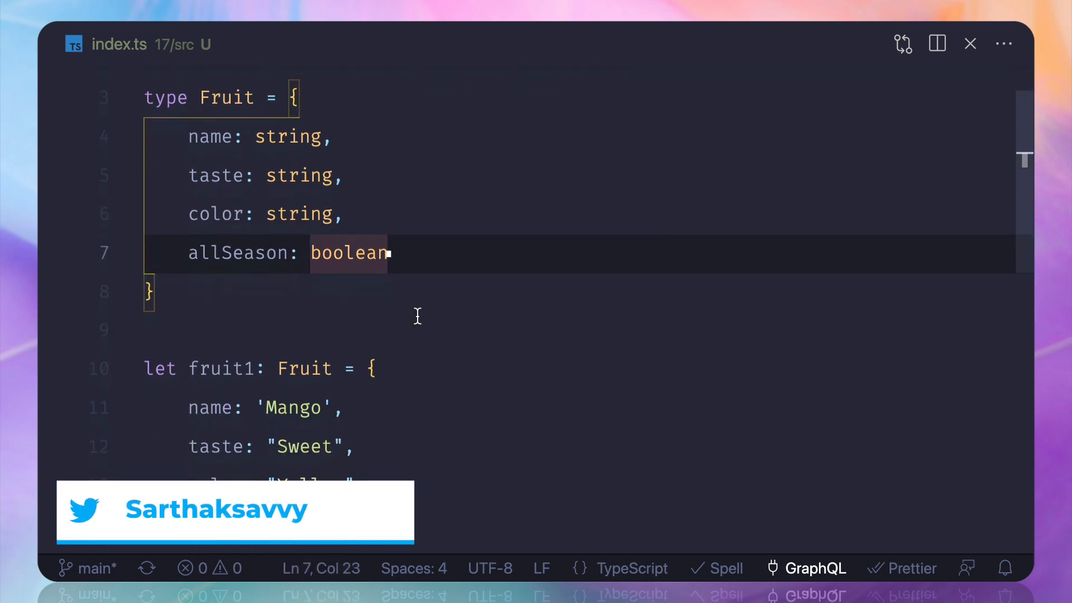
{"action": "type", "text": "price: number"}
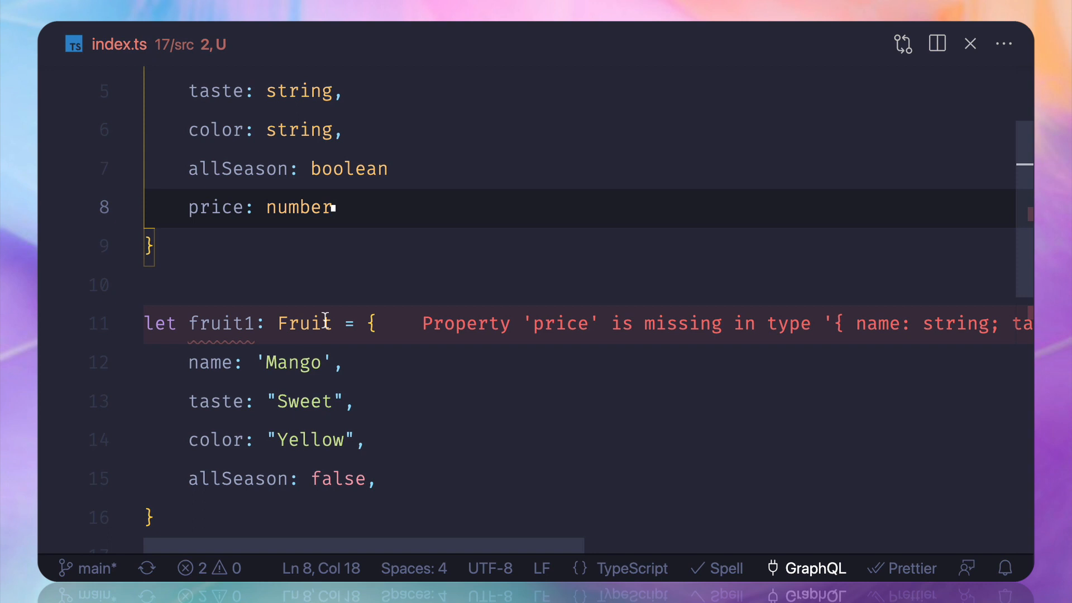
{"action": "scroll", "scroll_direction": "down", "scroll_amount": 3}
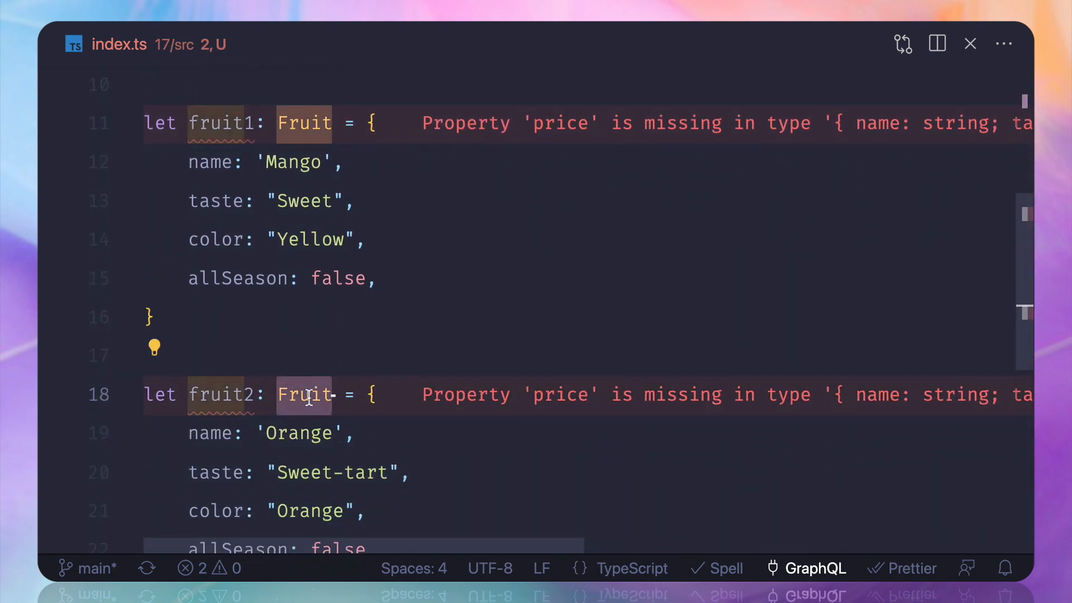
{"action": "mouse_move", "coordinate": [563, 395]}
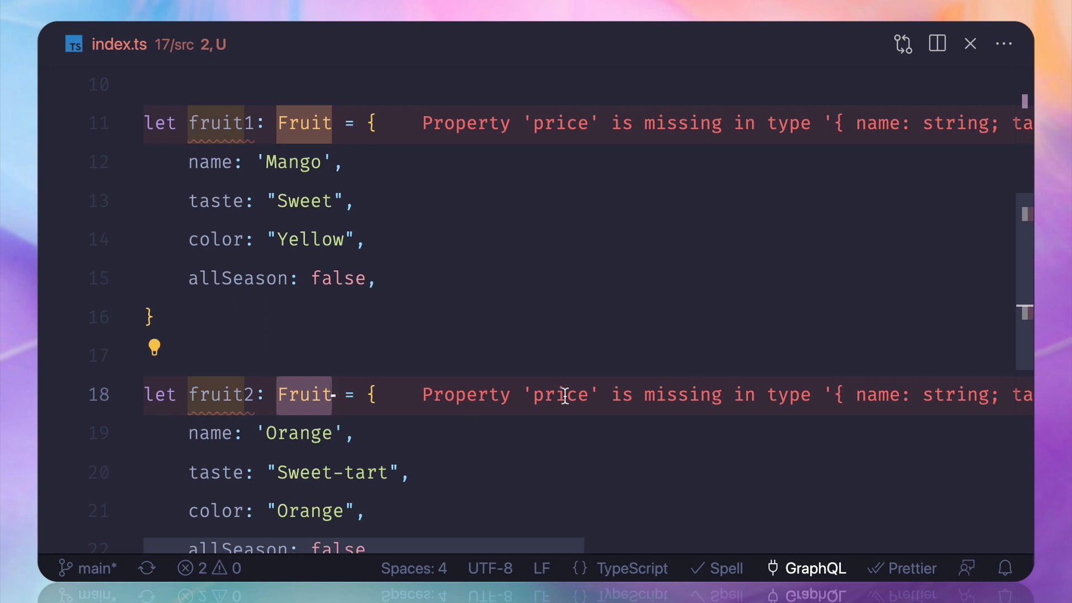
{"action": "scroll", "scroll_direction": "down", "scroll_amount": 3}
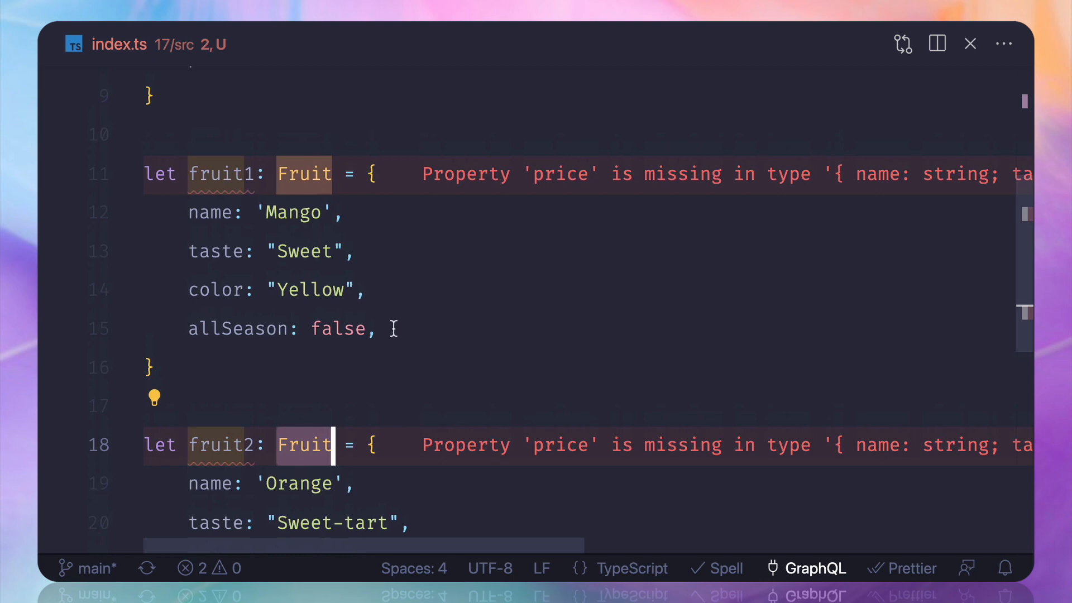
Add 'price: 10' to the fruit1 Mango object literal.
{"action": "type", "text": "p"}
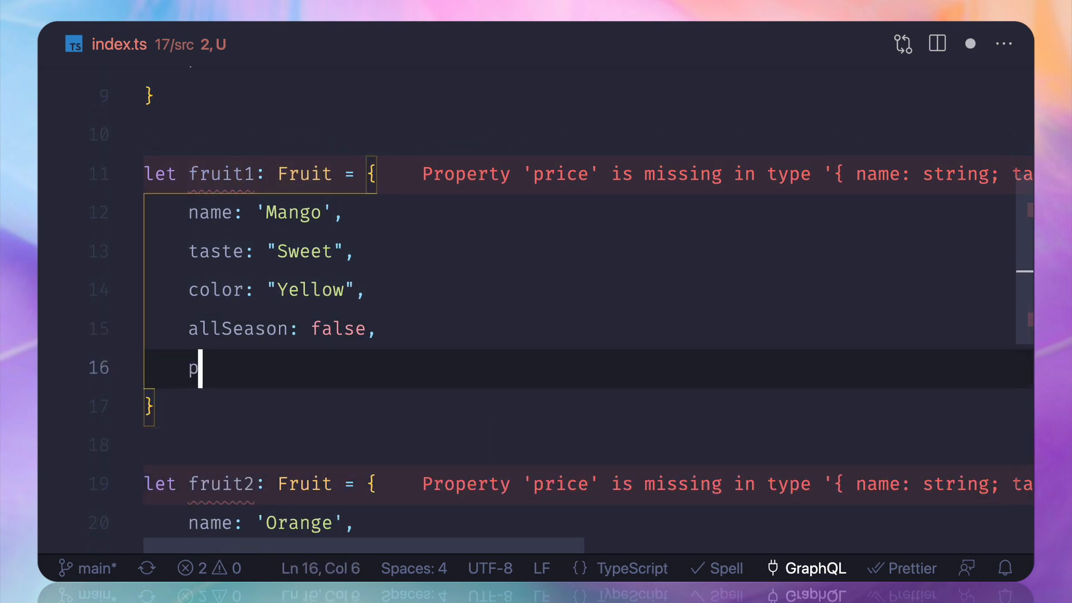
{"action": "type", "text": "rice"}
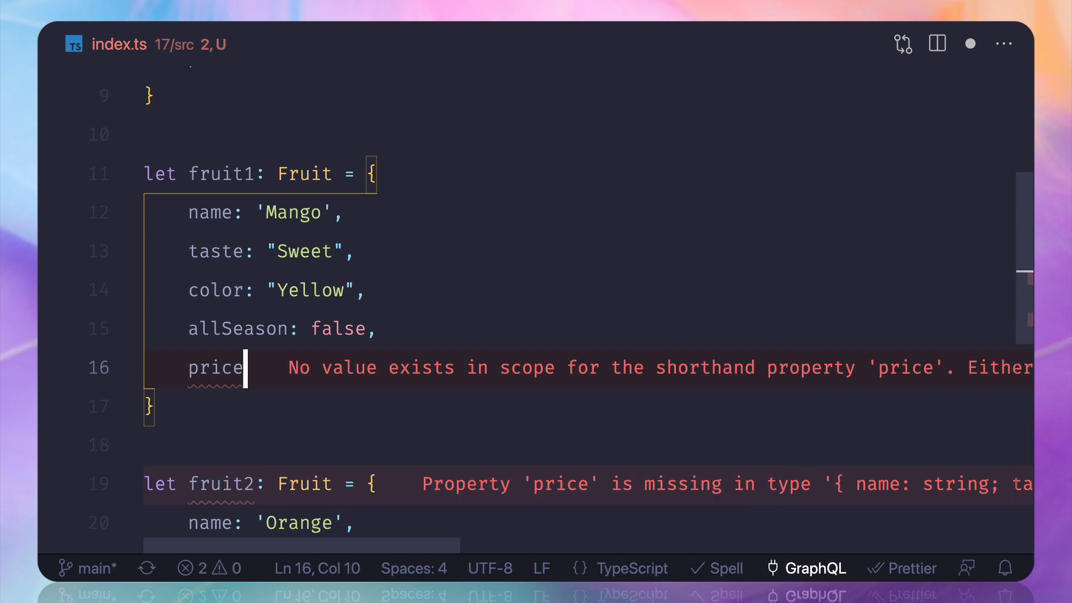
{"action": "type", "text": ": 10"}
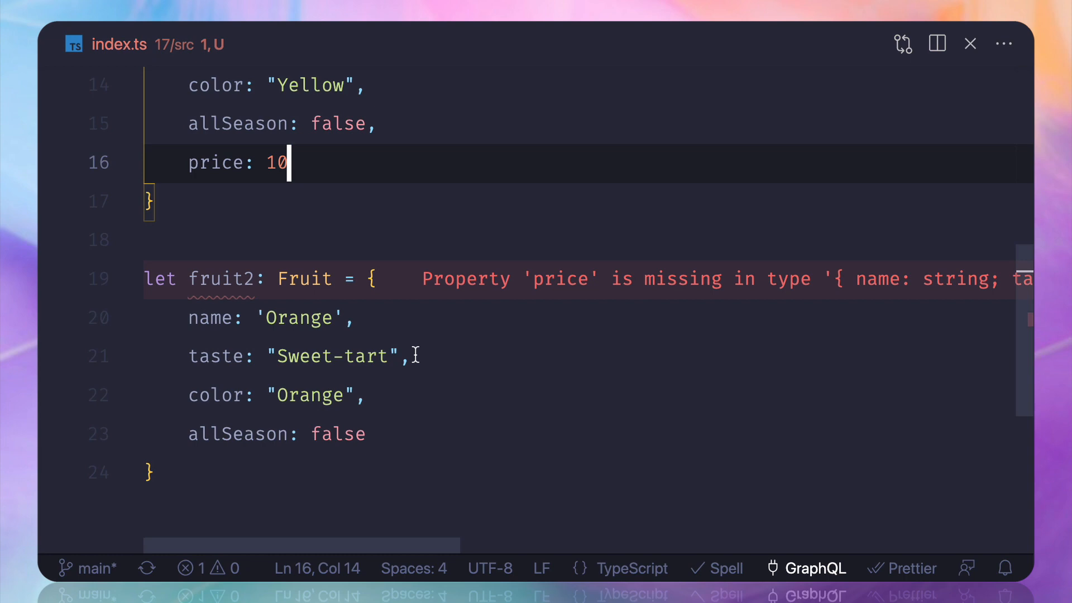
{"action": "mouse_move", "coordinate": [554, 279]}
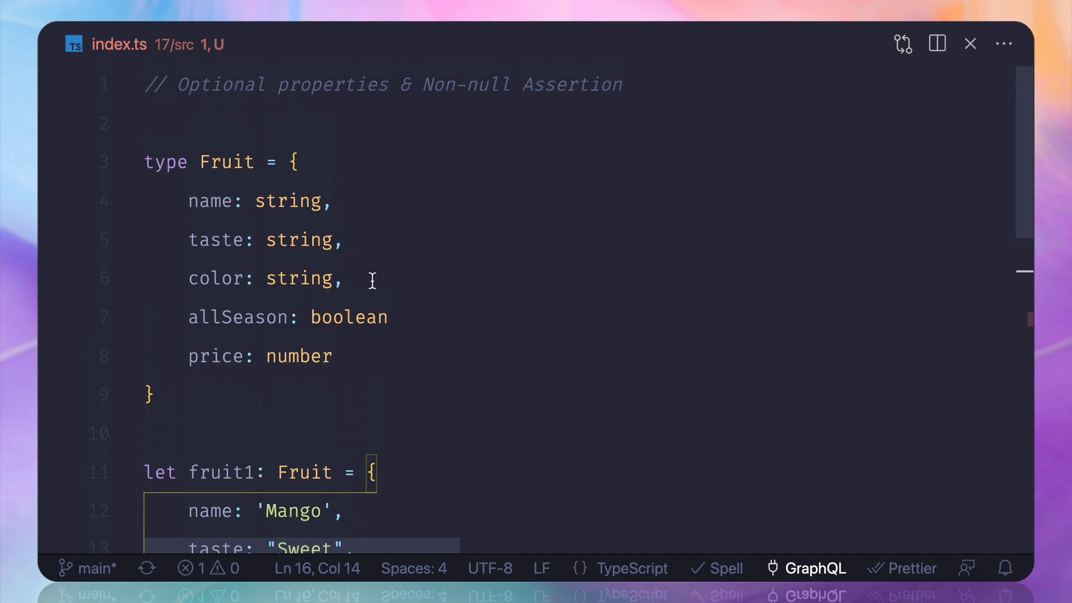
{"action": "mouse_move", "coordinate": [418, 364]}
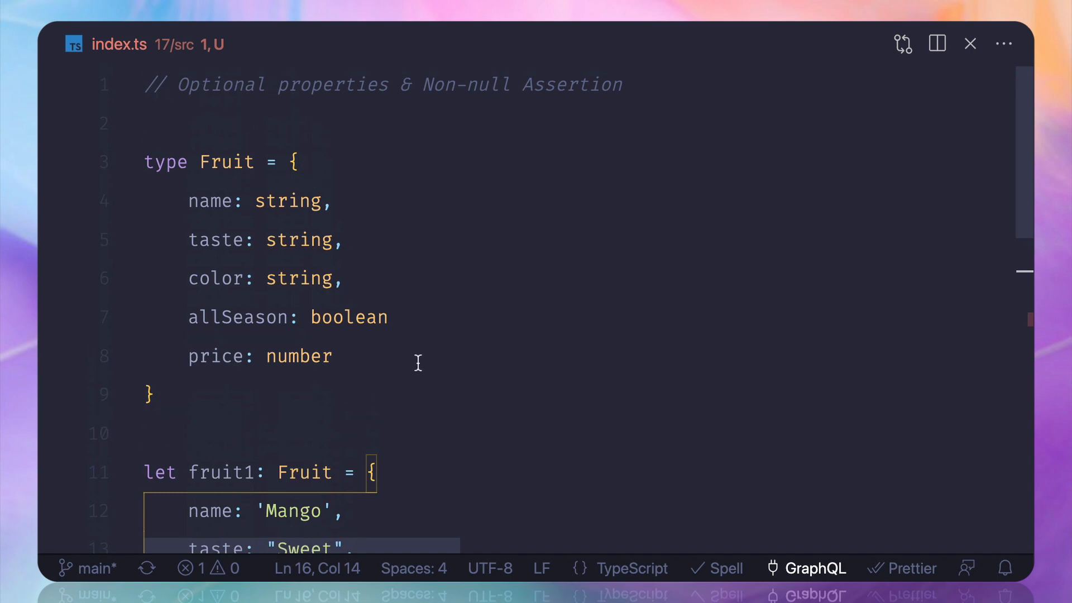
{"action": "mouse_move", "coordinate": [415, 365]}
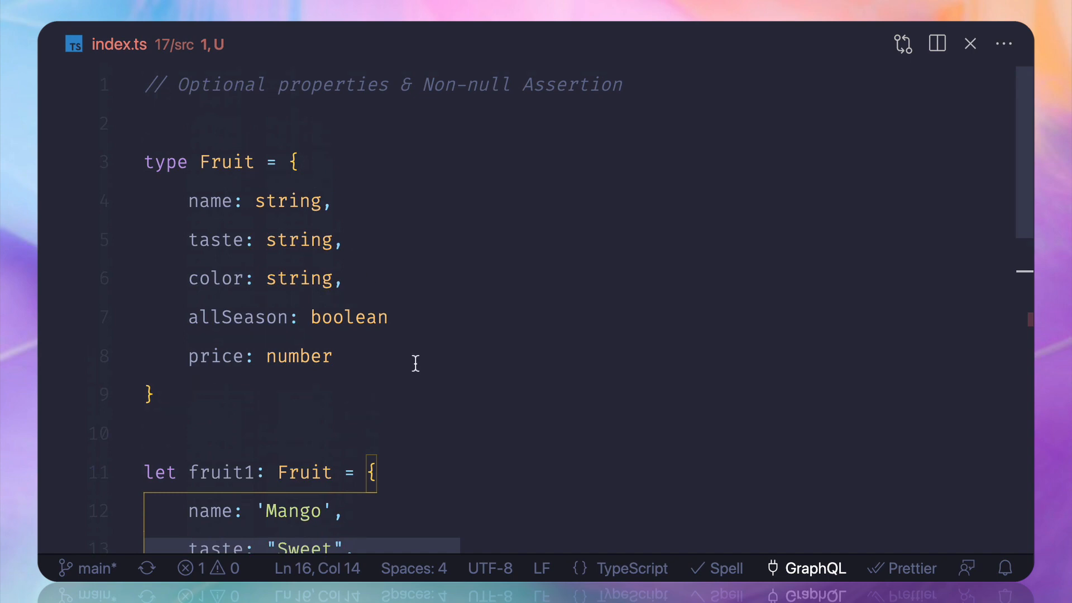
{"action": "mouse_move", "coordinate": [292, 373]}
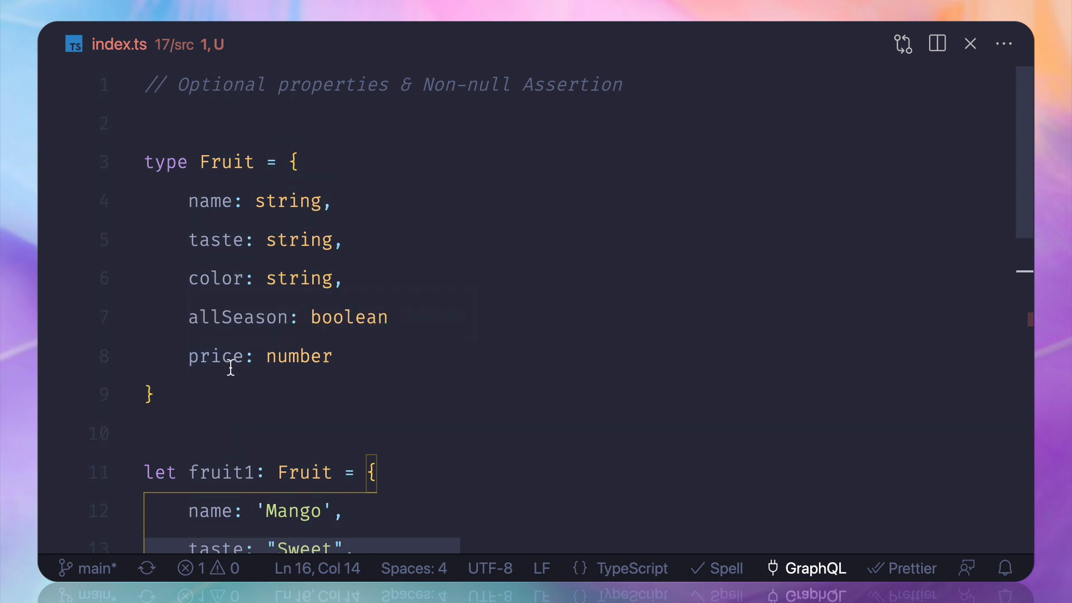
{"action": "mouse_move", "coordinate": [348, 369]}
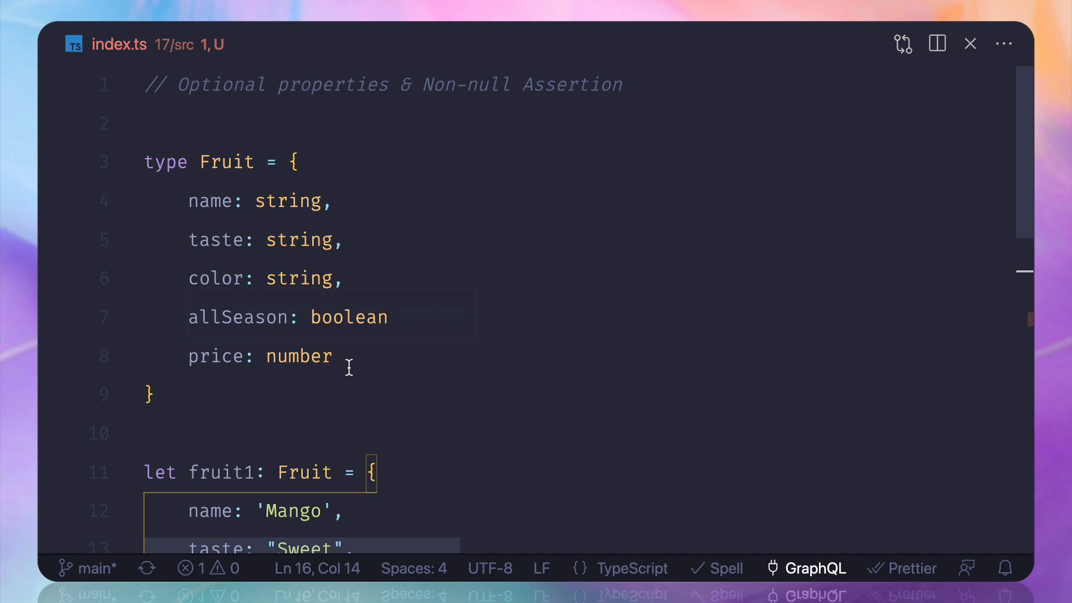
Widen the Fruit price type with '| undefined', test with fruit2, then settle on 'number | null'.
{"action": "type", "text": "|"}
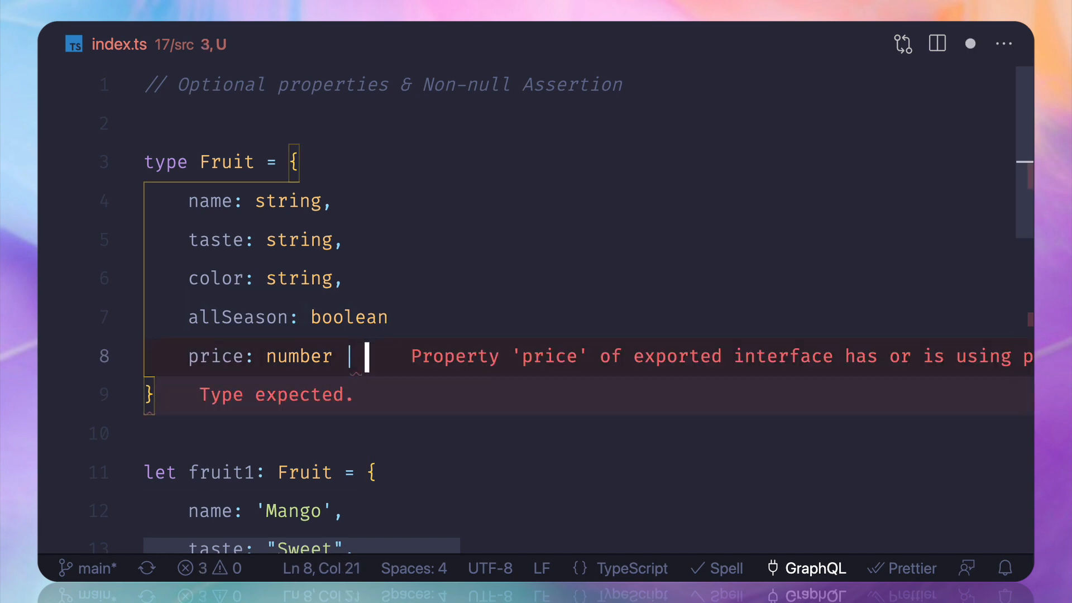
{"action": "type", "text": "undefined"}
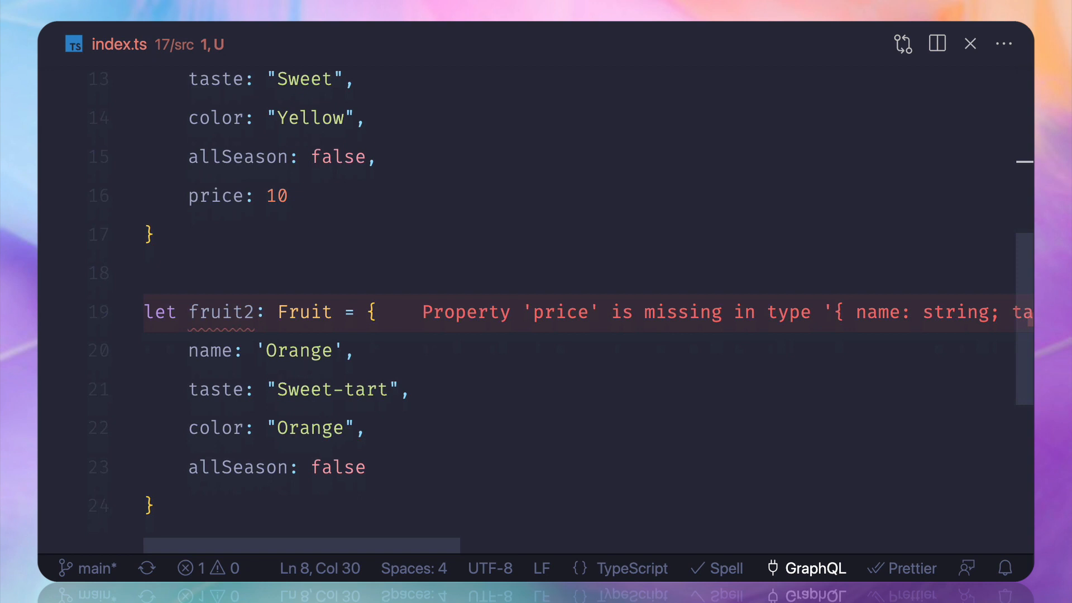
{"action": "mouse_move", "coordinate": [466, 348]}
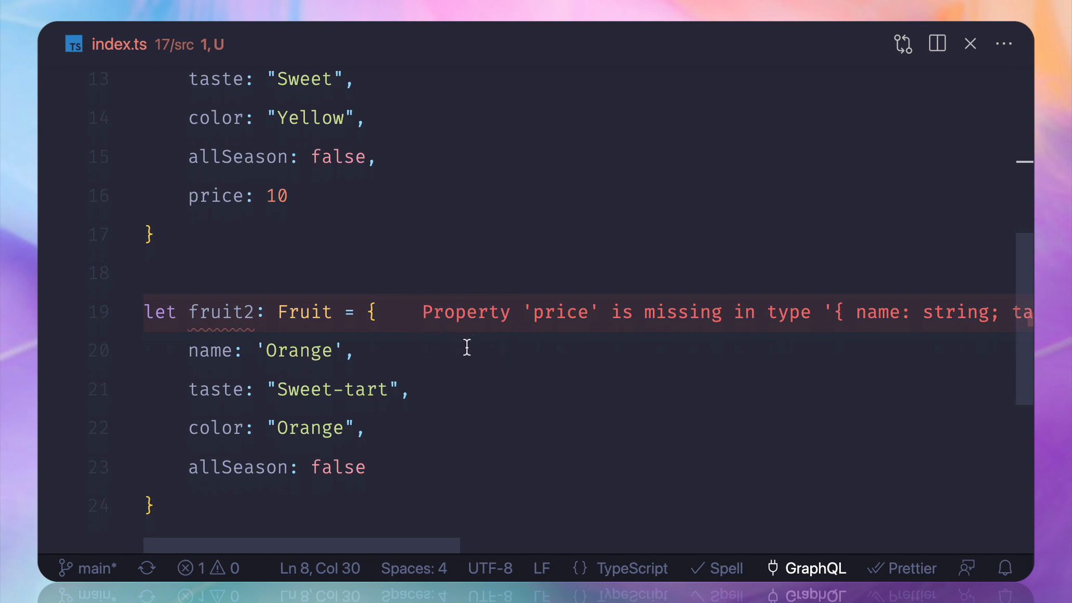
{"action": "scroll", "scroll_direction": "down", "scroll_amount": 3}
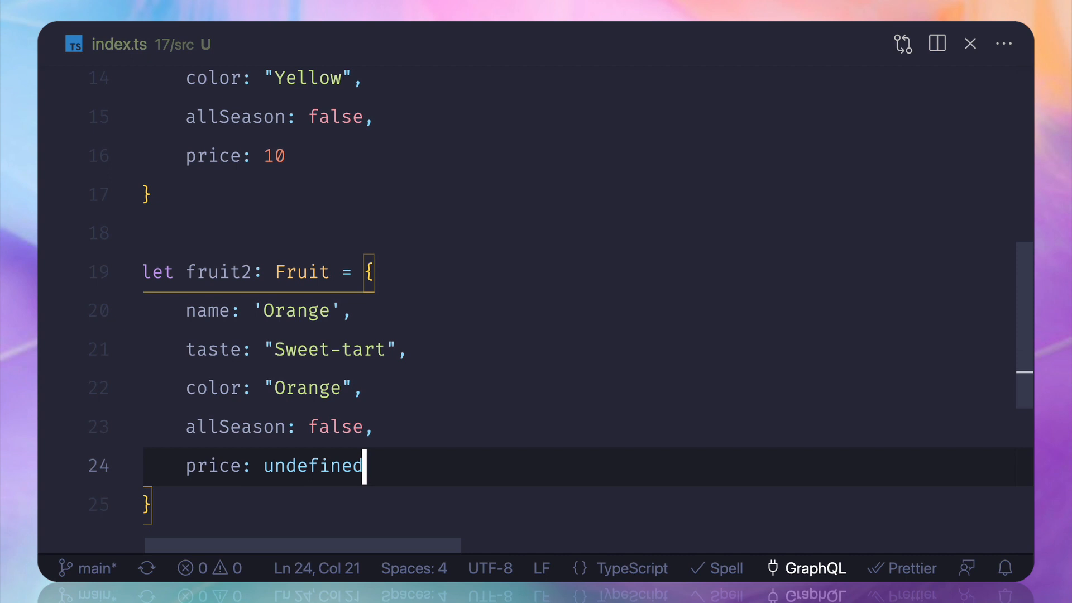
{"action": "scroll", "scroll_direction": "down", "scroll_amount": 3}
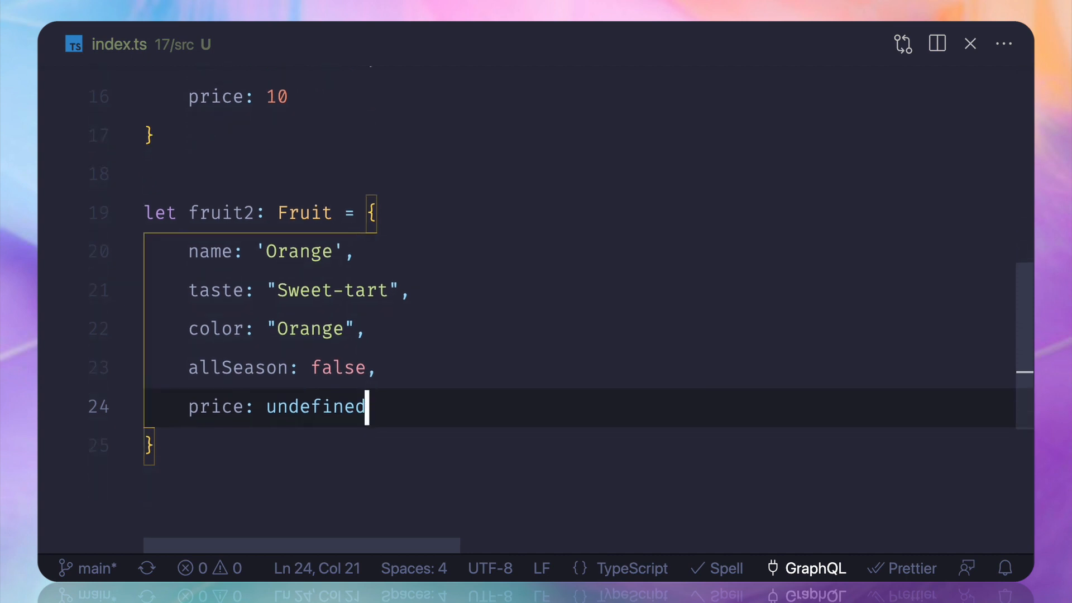
{"action": "mouse_move", "coordinate": [404, 429]}
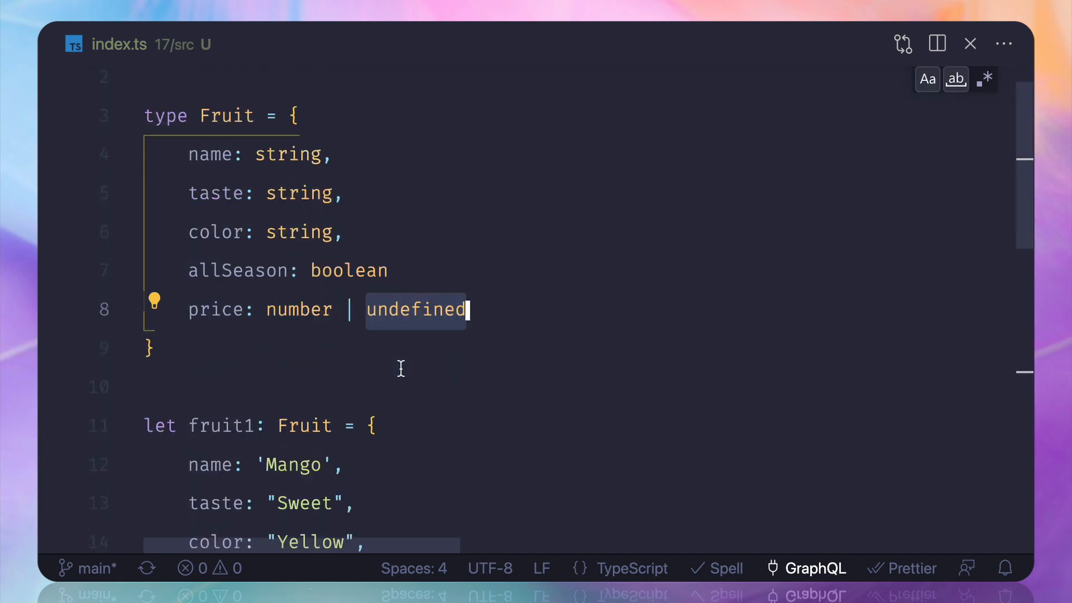
{"action": "scroll", "scroll_direction": "down", "scroll_amount": 3}
{"action": "type", "text": "null"}
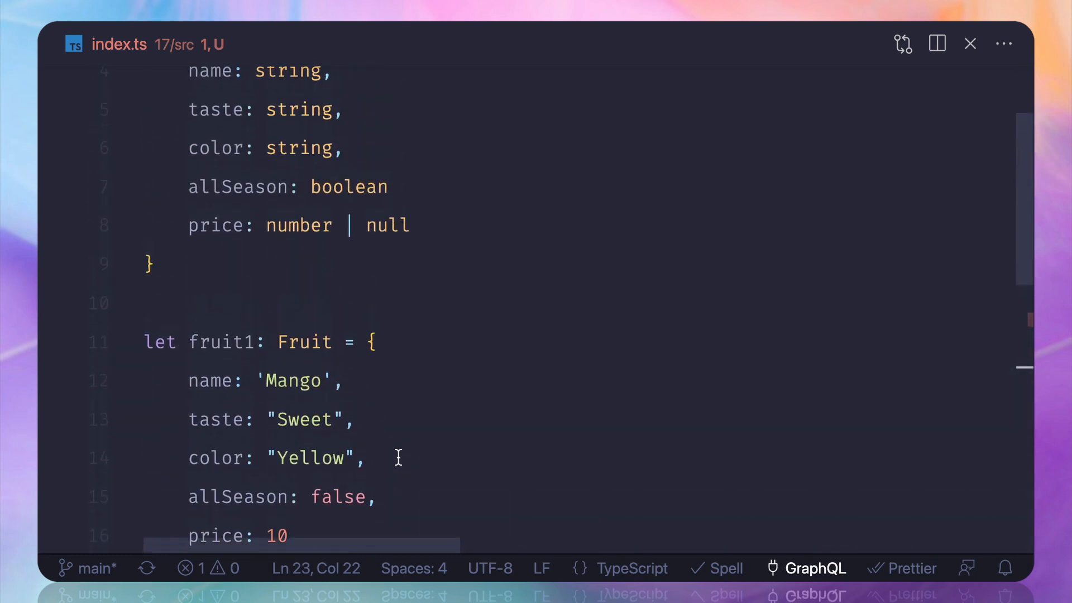
{"action": "scroll", "scroll_direction": "up", "scroll_amount": 3}
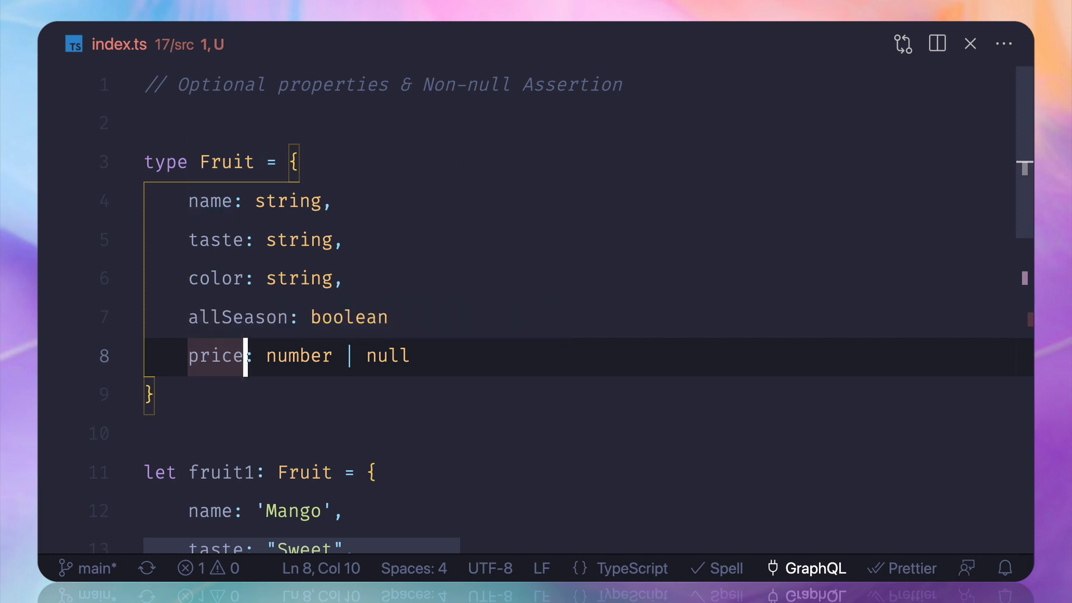
Make price optional as 'price?: number | null' and start a console.log under fruit1.
{"action": "type", "text": "?"}
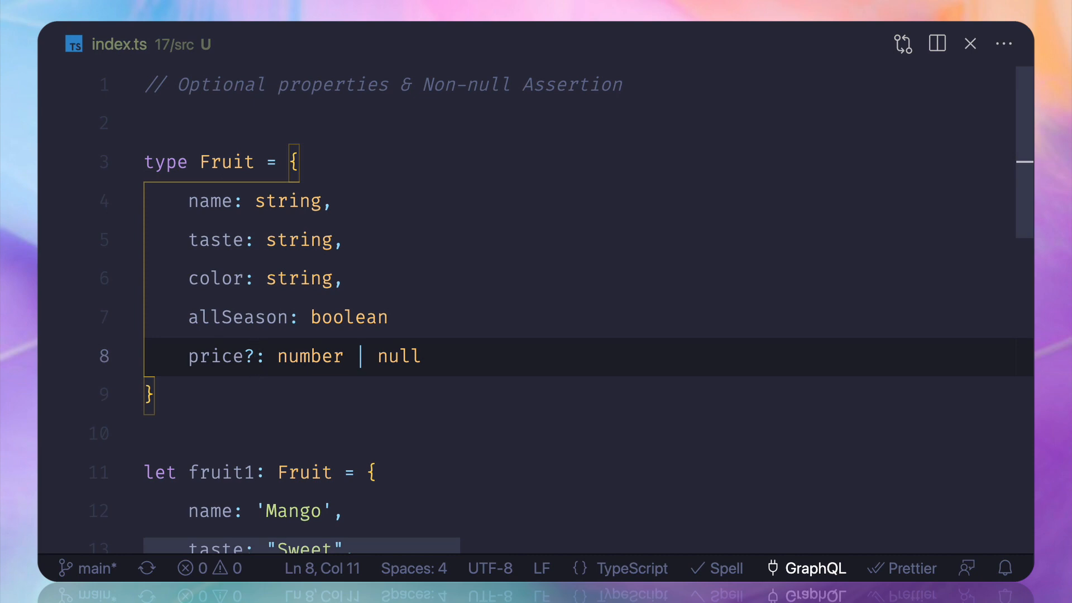
{"action": "scroll", "scroll_direction": "down", "scroll_amount": 3}
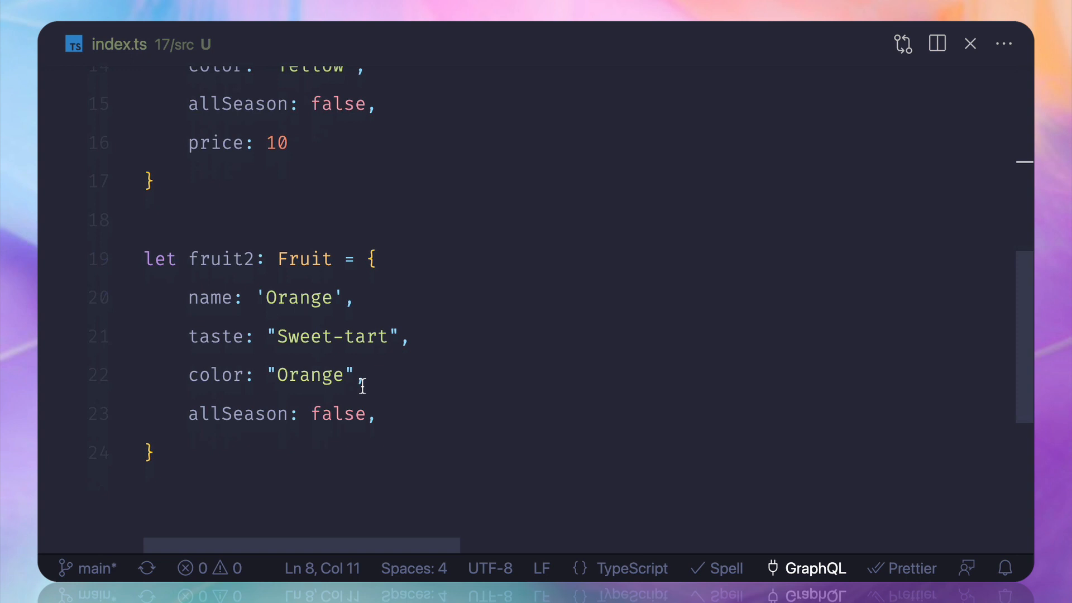
{"action": "scroll", "scroll_direction": "up", "scroll_amount": 3}
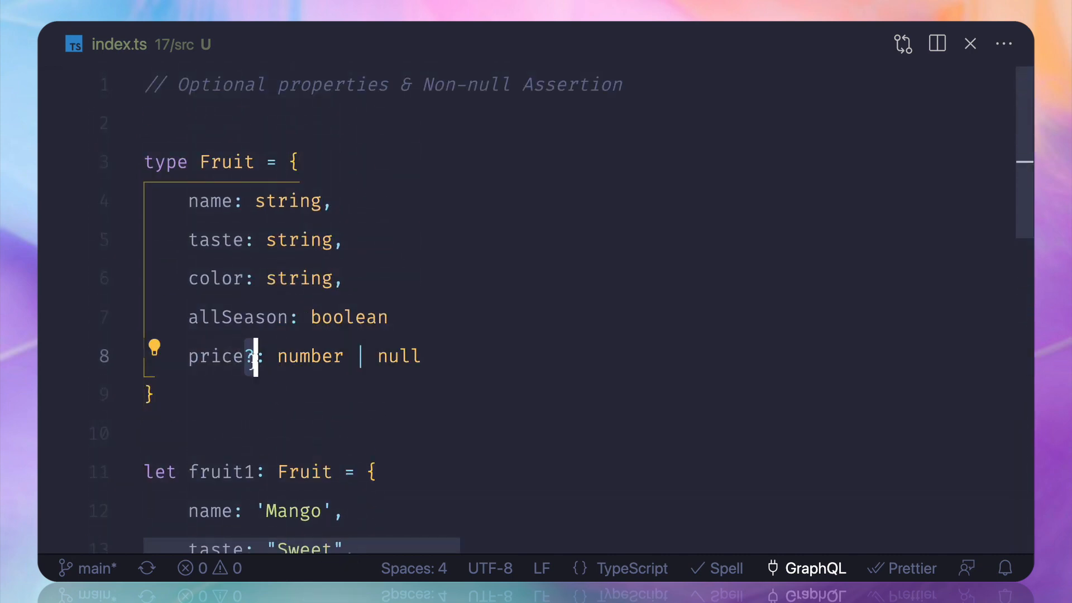
{"action": "double_click", "coordinate": [215, 356]}
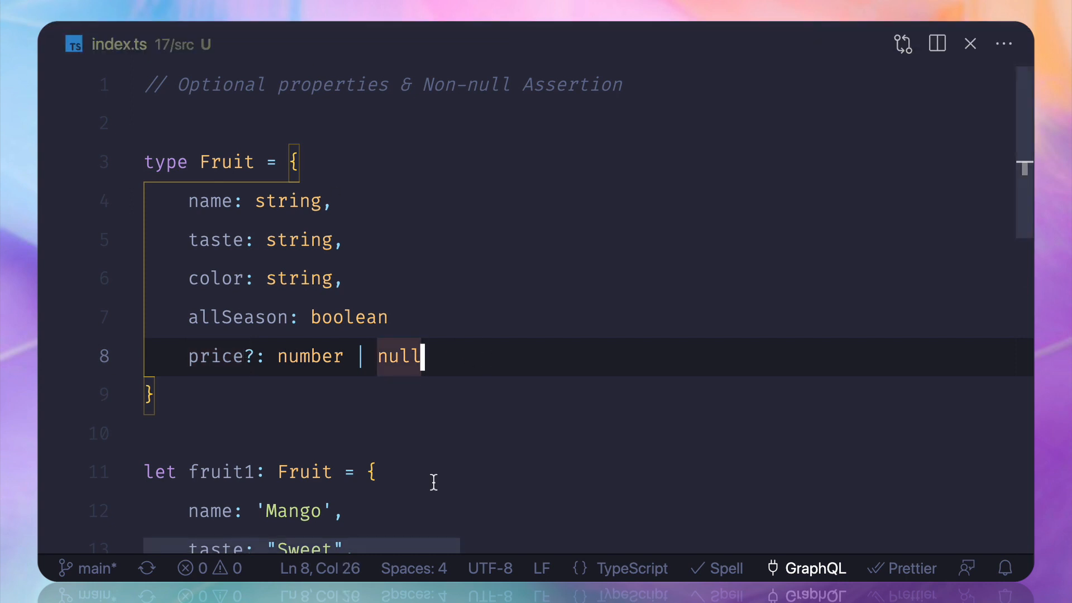
{"action": "scroll", "scroll_direction": "down", "scroll_amount": 3}
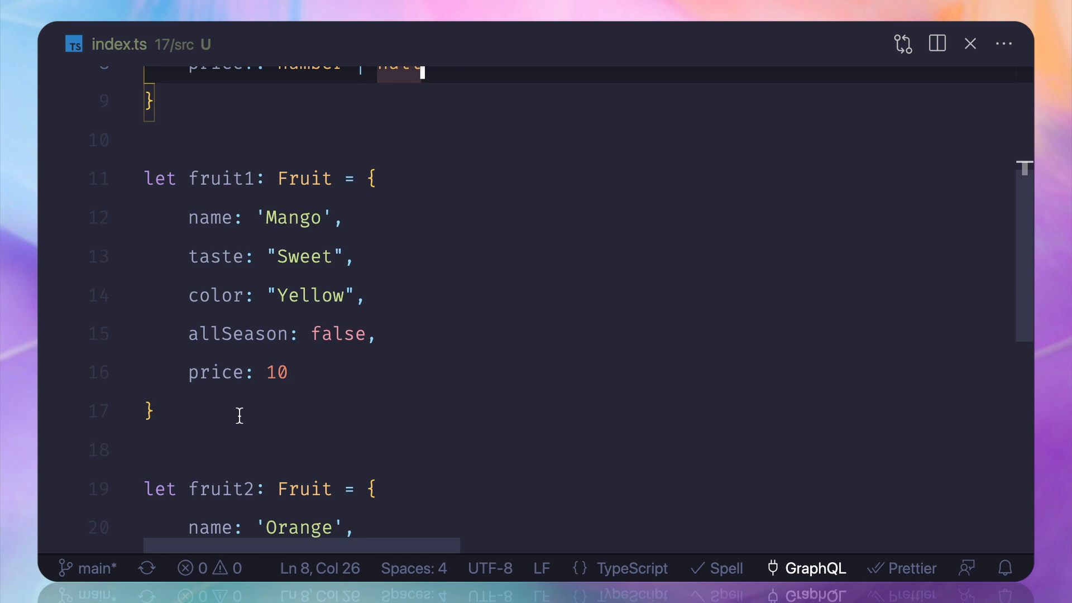
{"action": "type", "text": "log"}
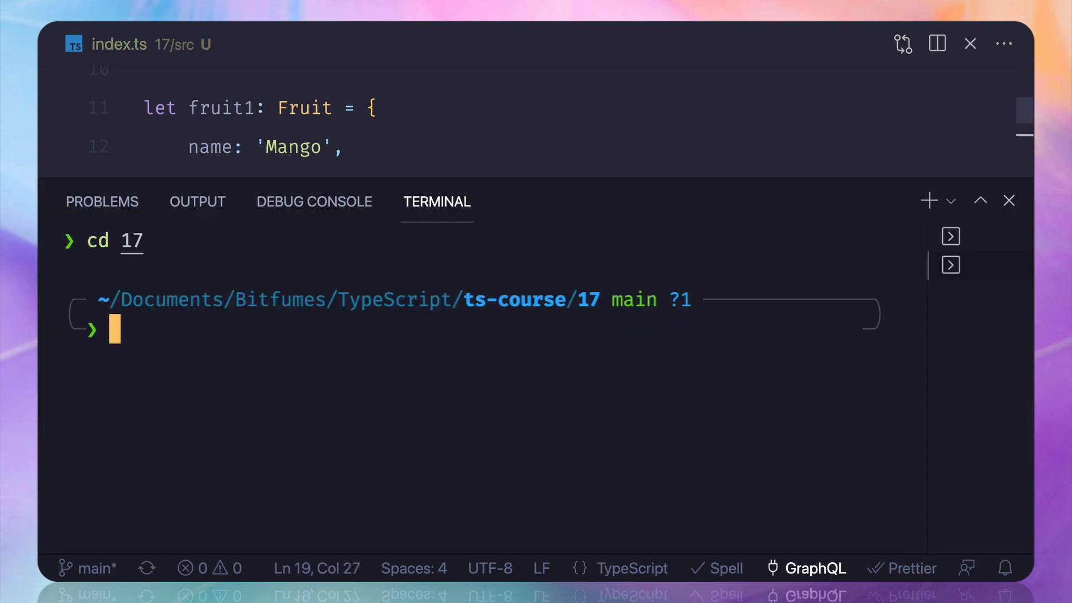
Run 'cd 17' and 'node dist/index.js' in the terminal, then return to the code.
{"action": "type", "text": "cd 17"}
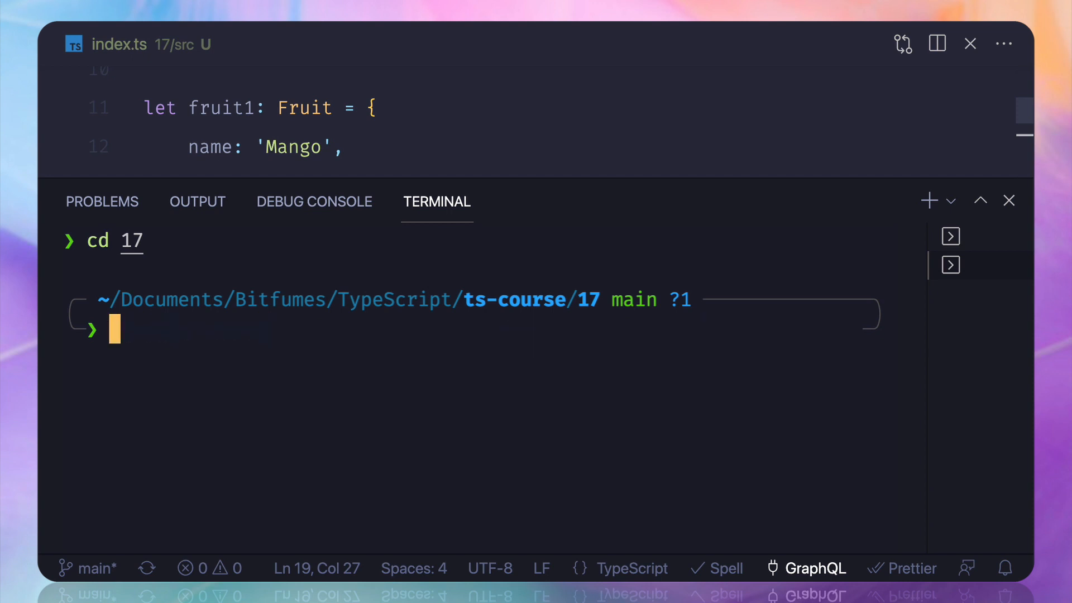
{"action": "type", "text": "node dist/index.js"}
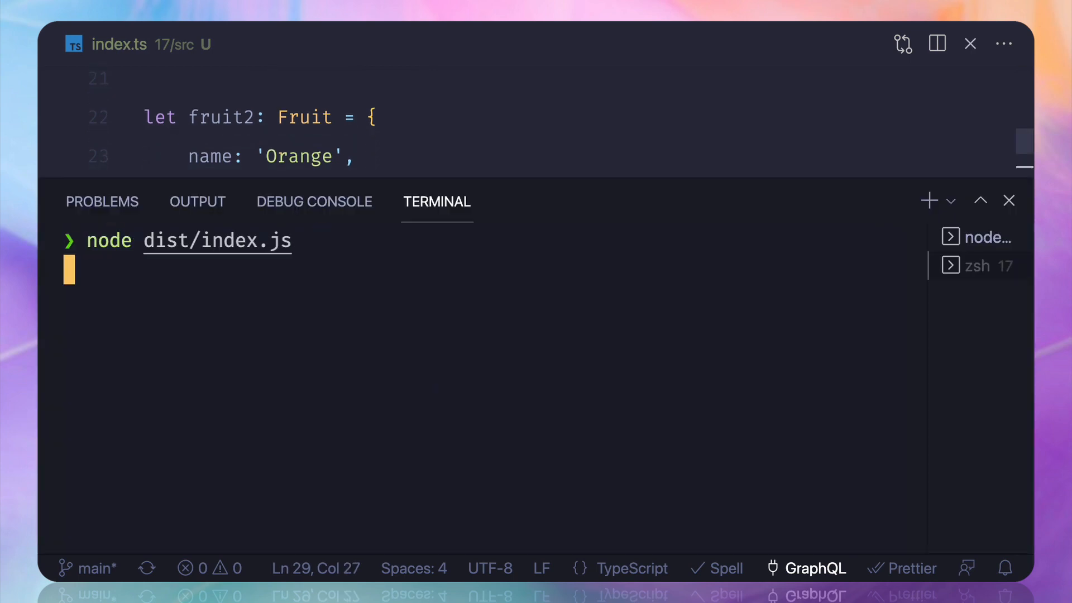
{"action": "key", "text": "Enter"}
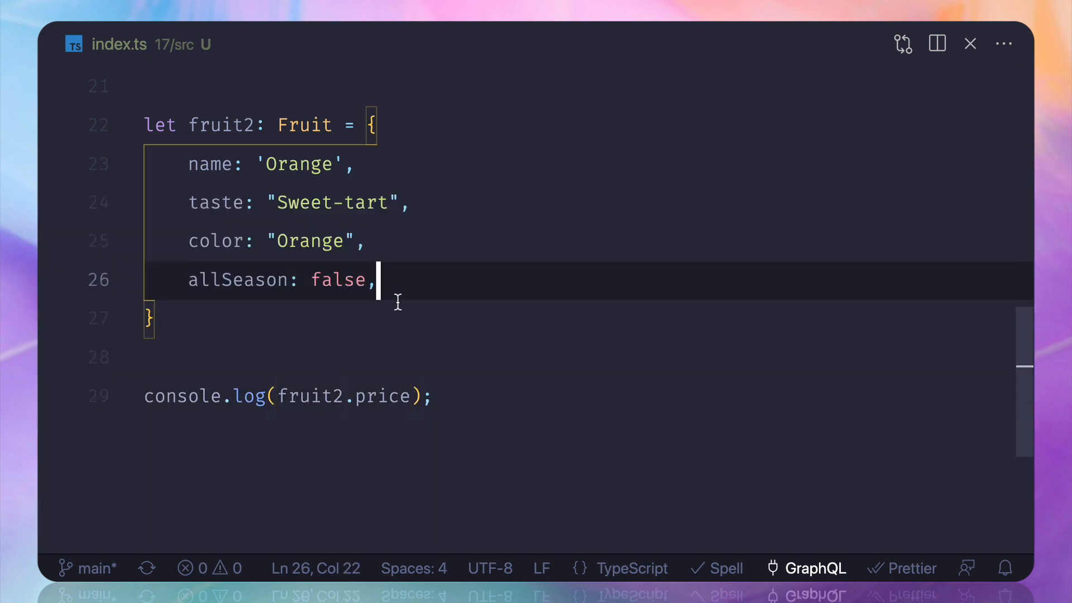
Write getPrice(price: number) returning price + 10 and log getPrice(10).
{"action": "left_click", "coordinate": [433, 357]}
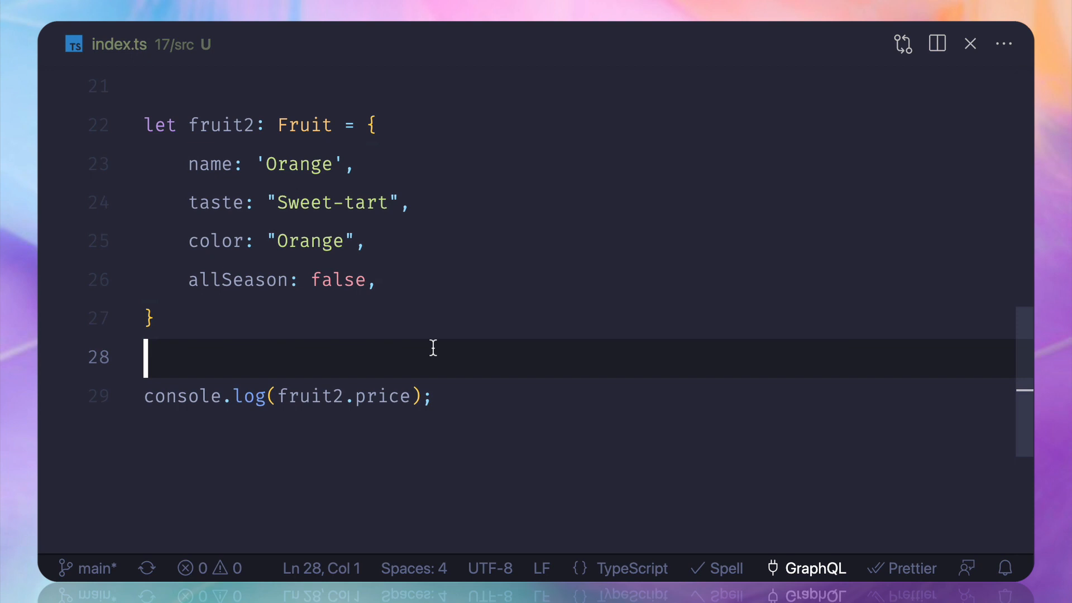
{"action": "type", "text": "function g(params:type) {"}
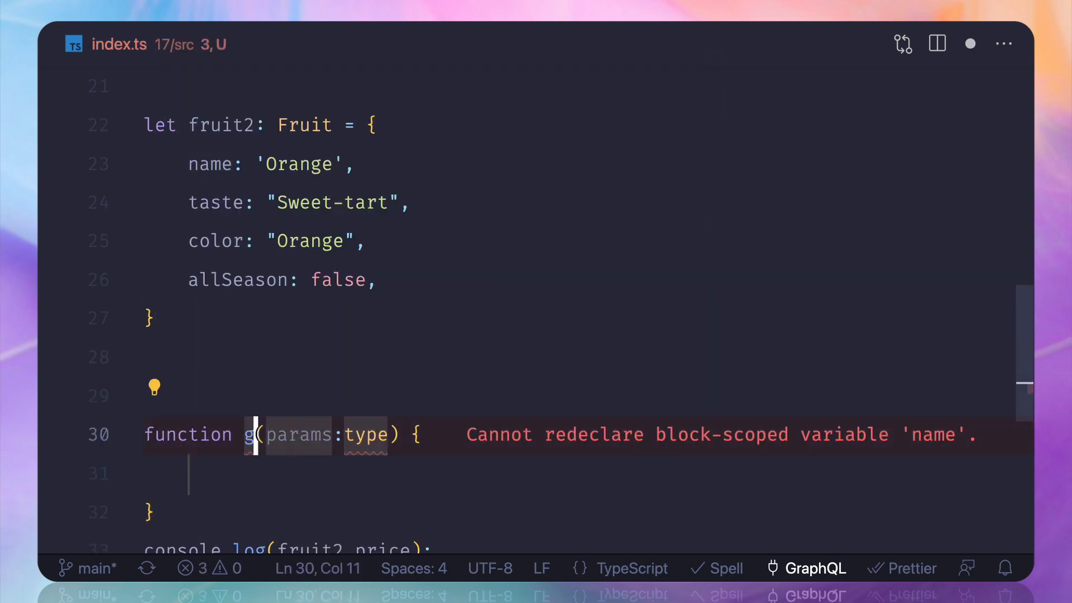
{"action": "type", "text": "etPrice"}
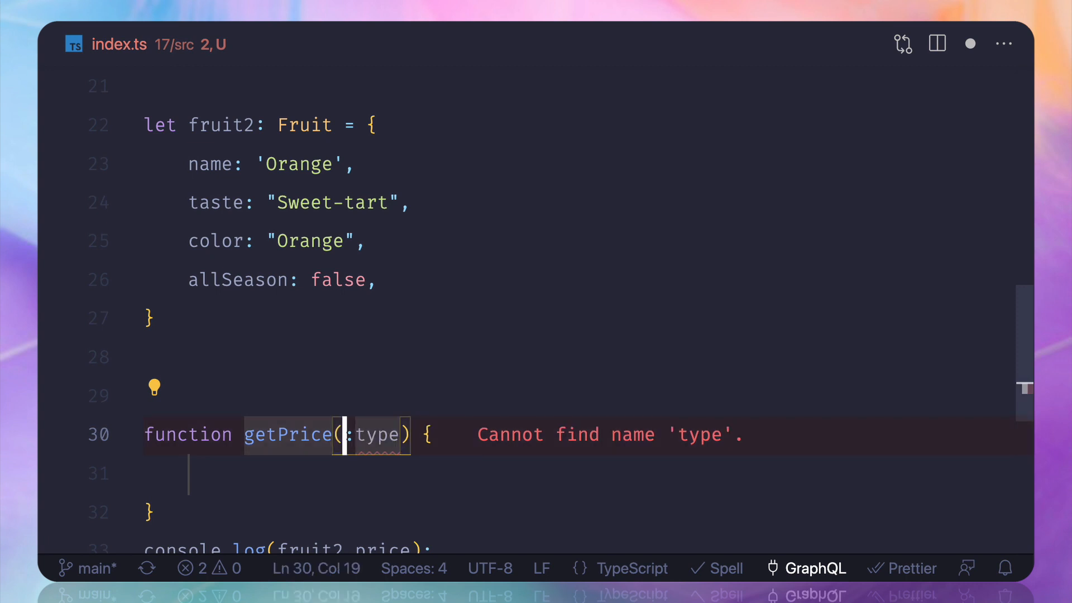
{"action": "type", "text": "price"}
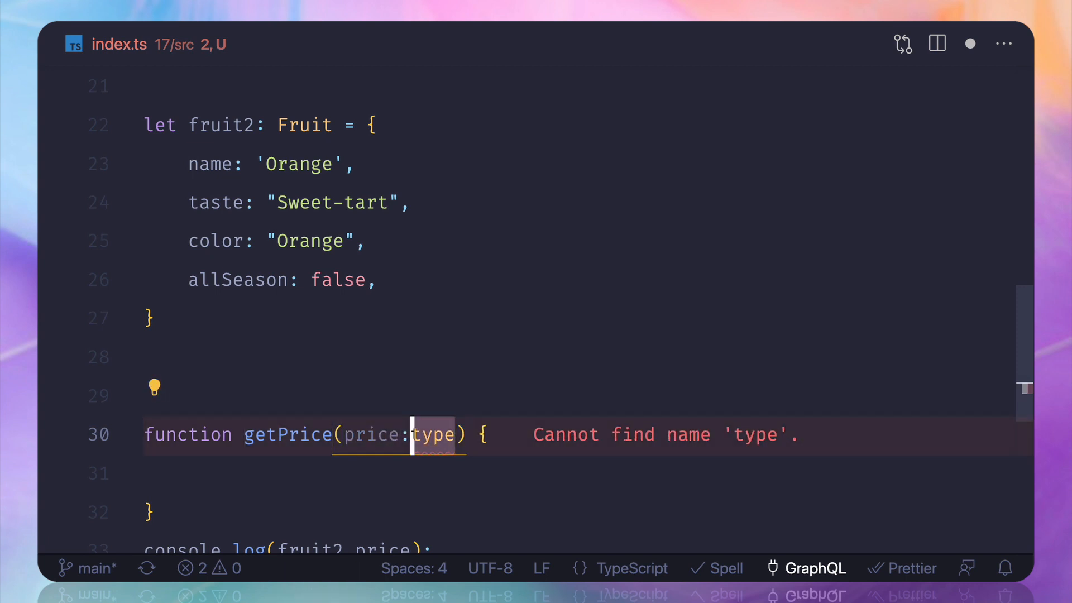
{"action": "type", "text": "number"}
{"action": "left_click", "coordinate": [579, 474]}
{"action": "type", "text": "return"}
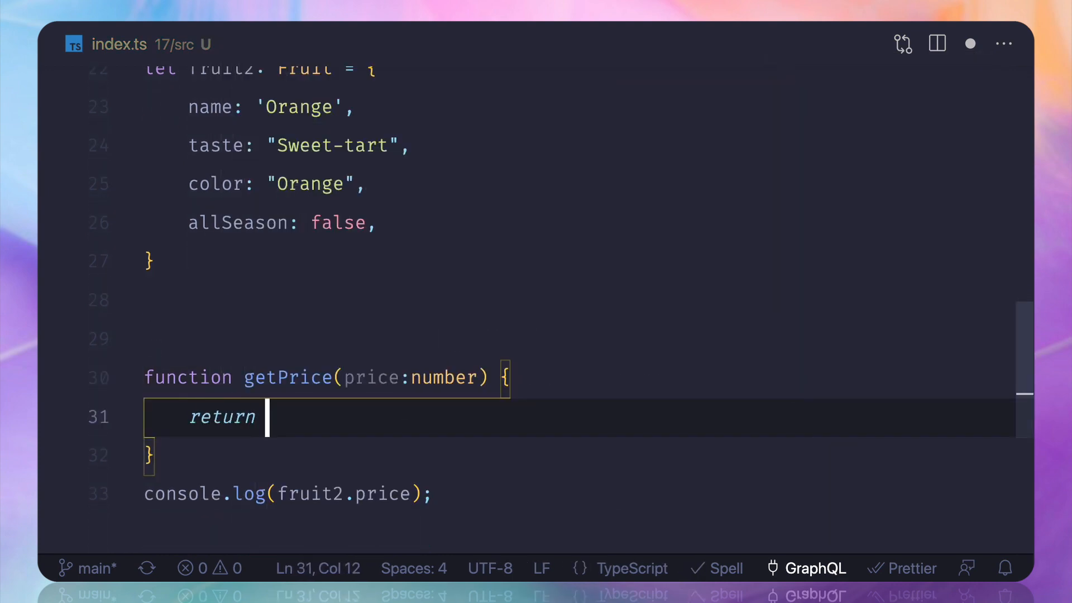
{"action": "type", "text": "price"}
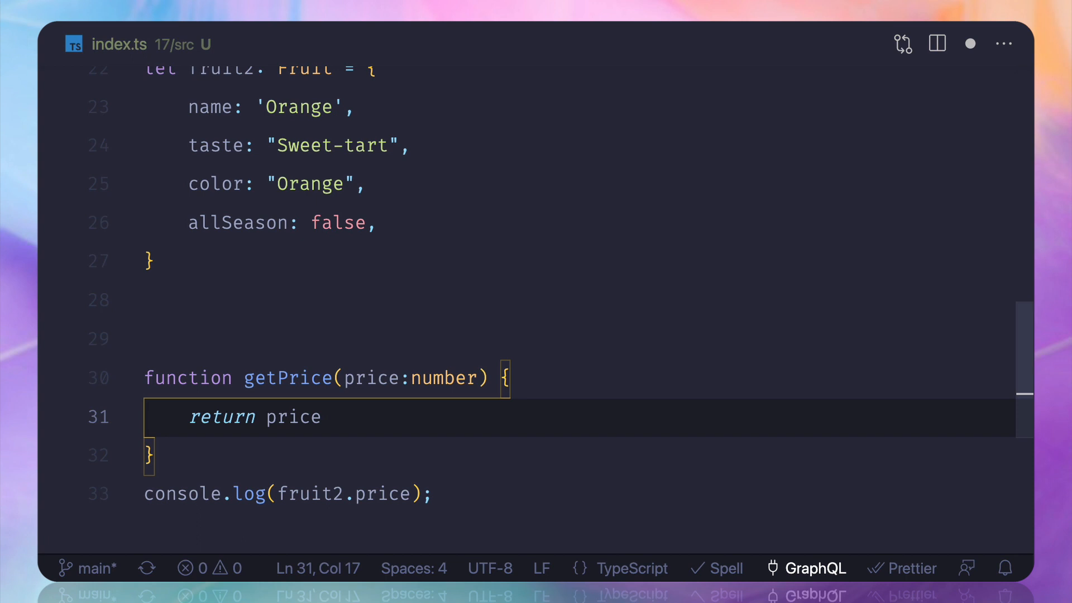
{"action": "type", "text": "+ 10"}
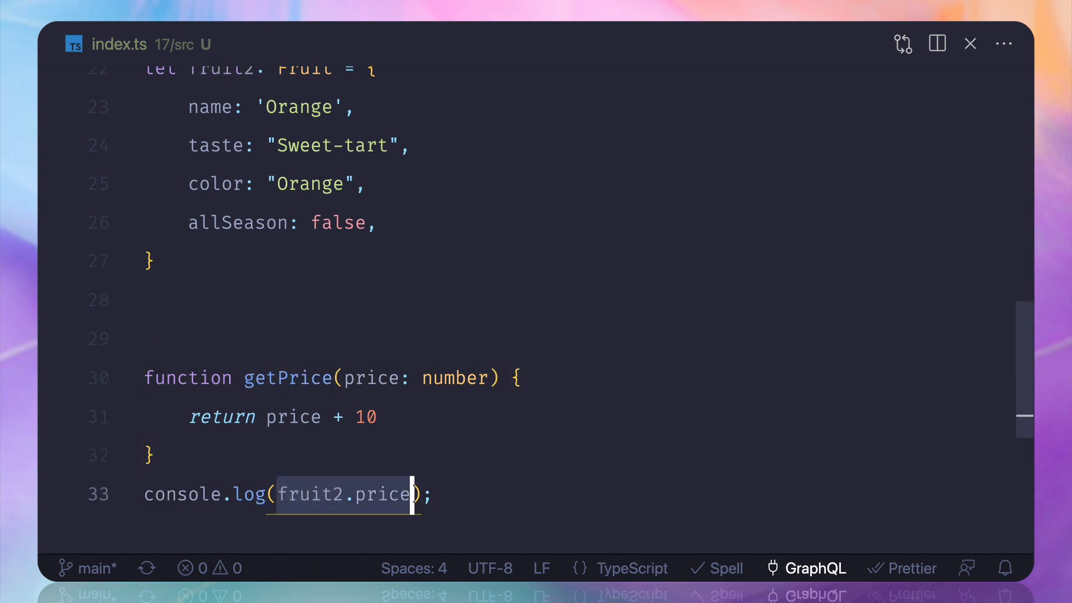
{"action": "type", "text": "getPrice(10)"}
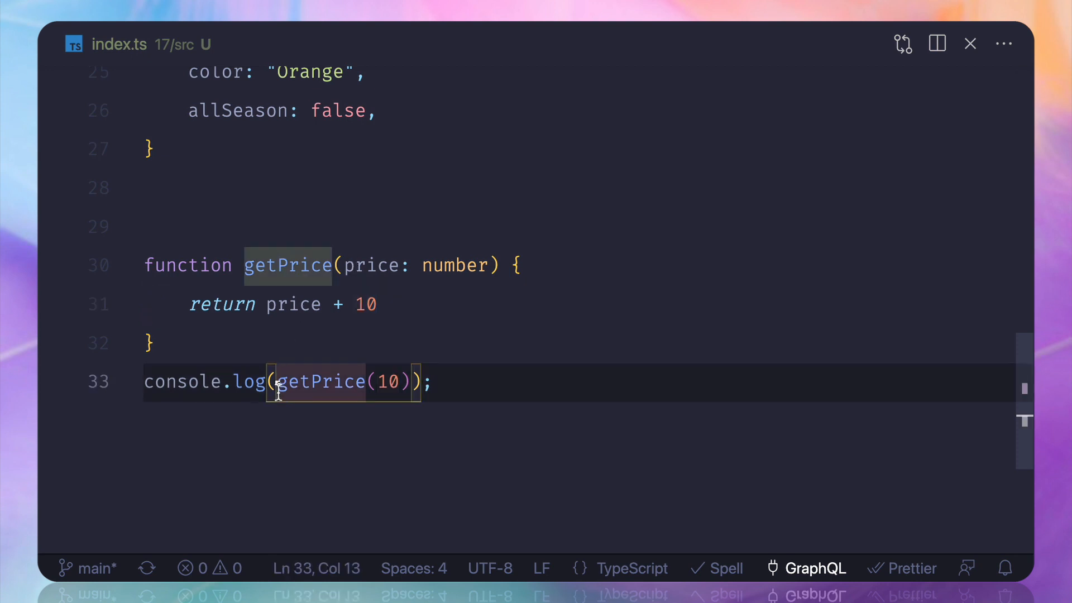
Pass fruit1.price into getPrice and rerun node dist/index.js, printing 20.
{"action": "key", "text": "Backspace"}
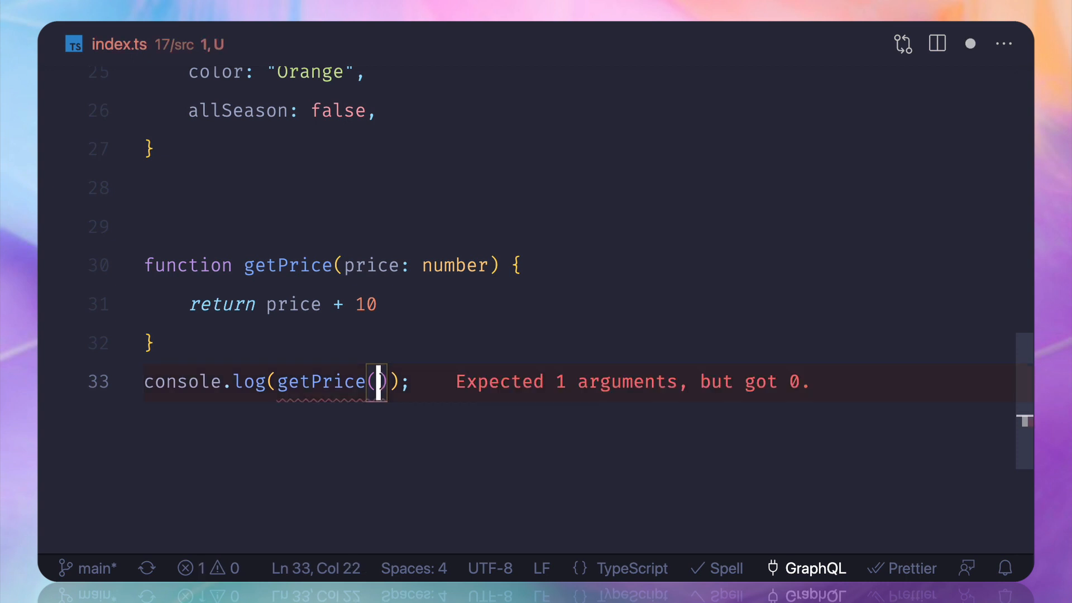
{"action": "type", "text": "fruit1."}
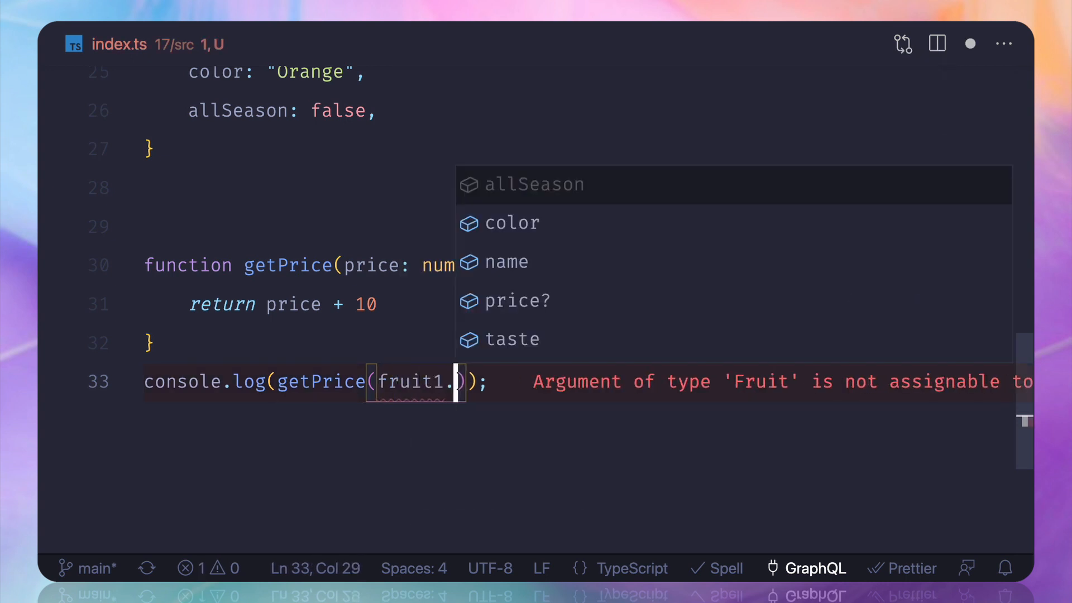
{"action": "left_click", "coordinate": [516, 300]}
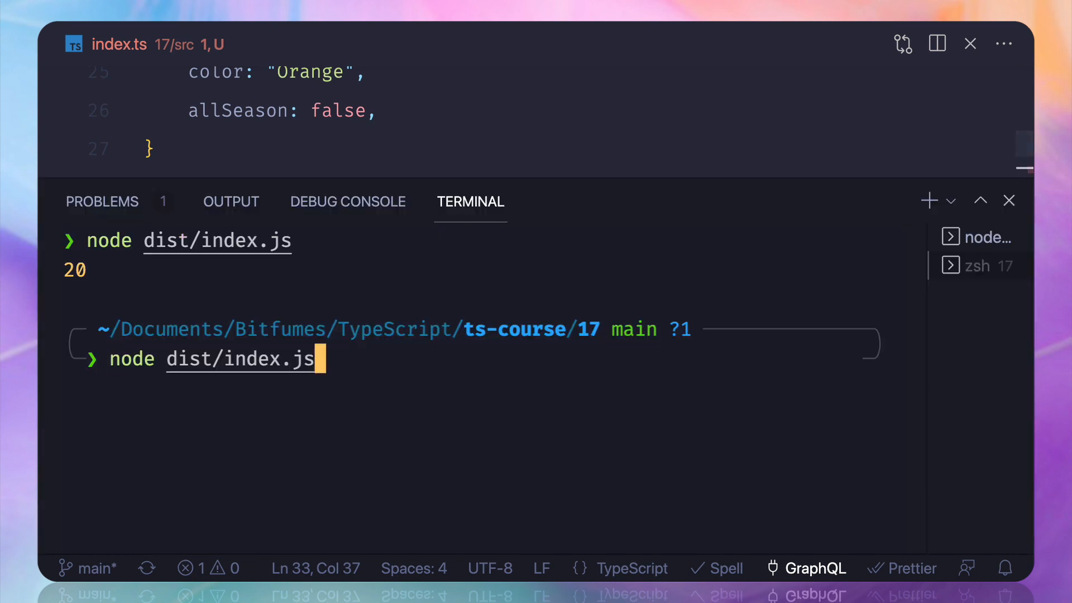
{"action": "key", "text": "Enter"}
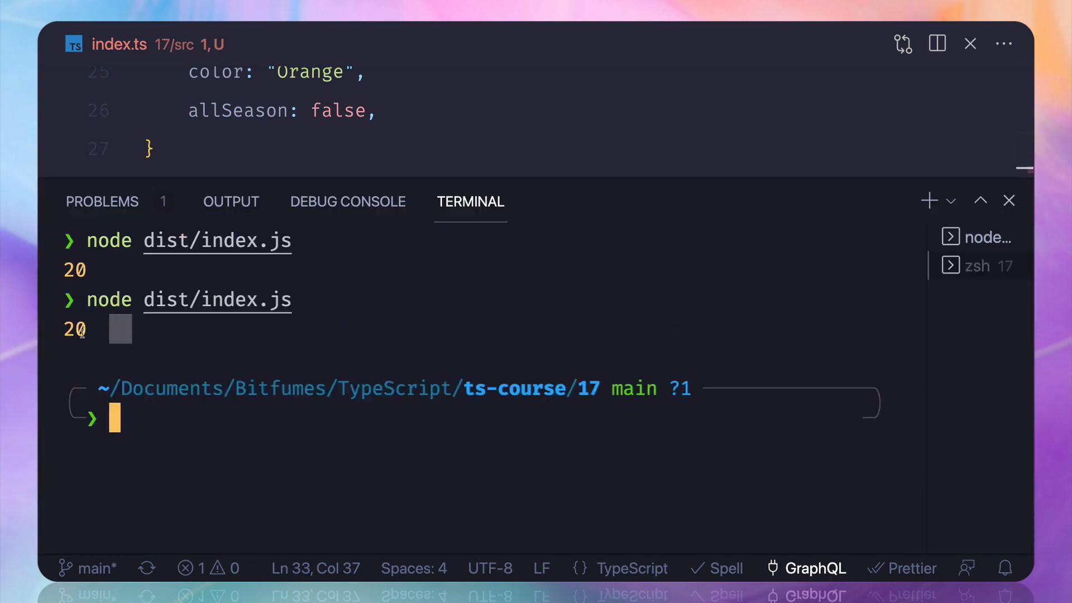
{"action": "left_click", "coordinate": [1010, 199]}
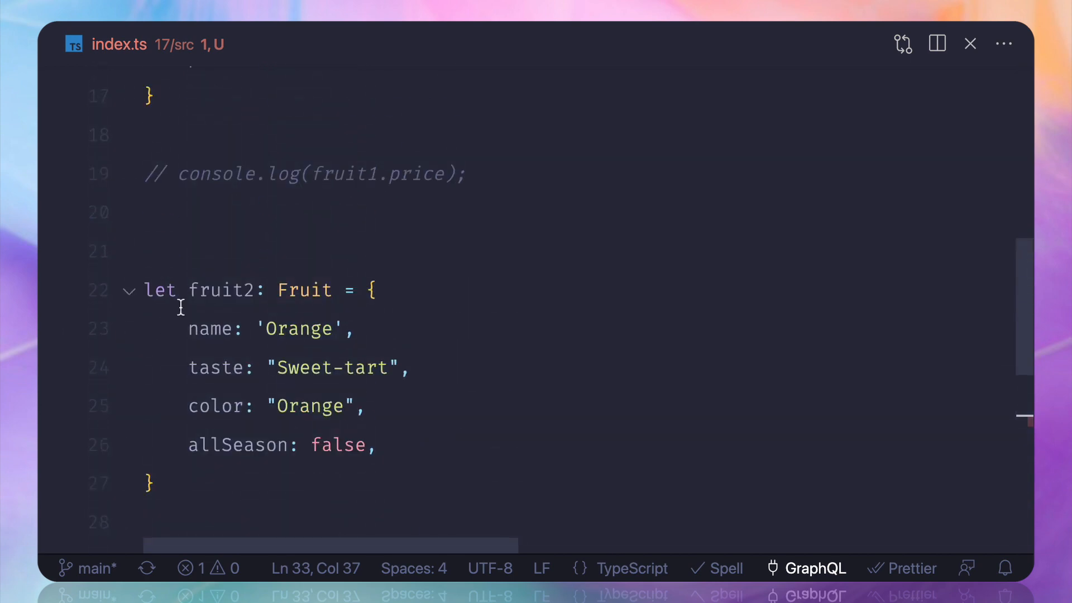
Delete '| null' so the Fruit type reads 'price?: number'.
{"action": "scroll", "scroll_direction": "down", "scroll_amount": 3}
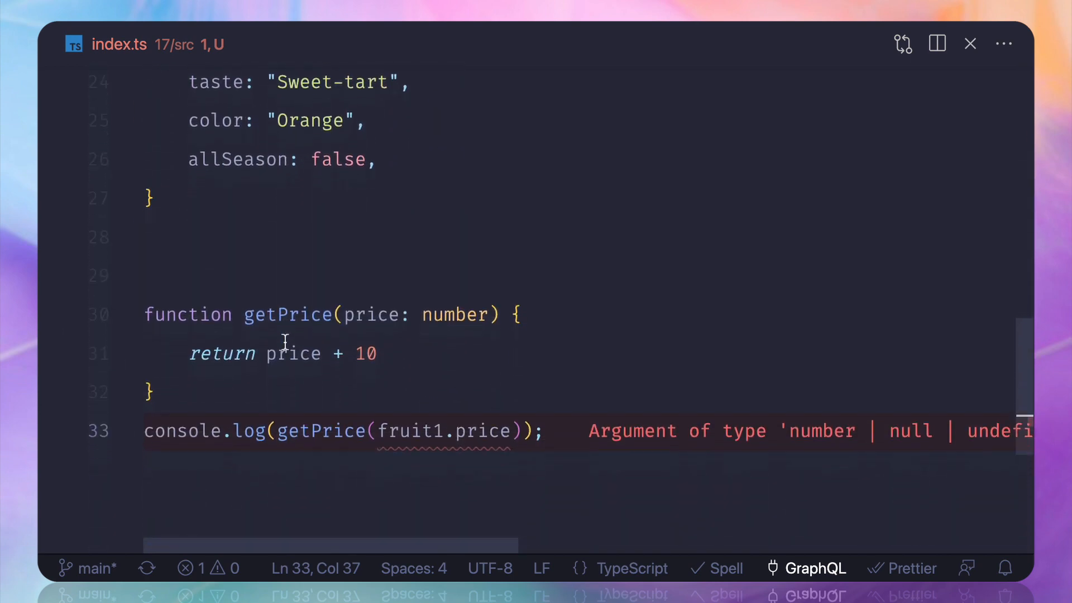
{"action": "scroll", "scroll_direction": "down", "scroll_amount": 3}
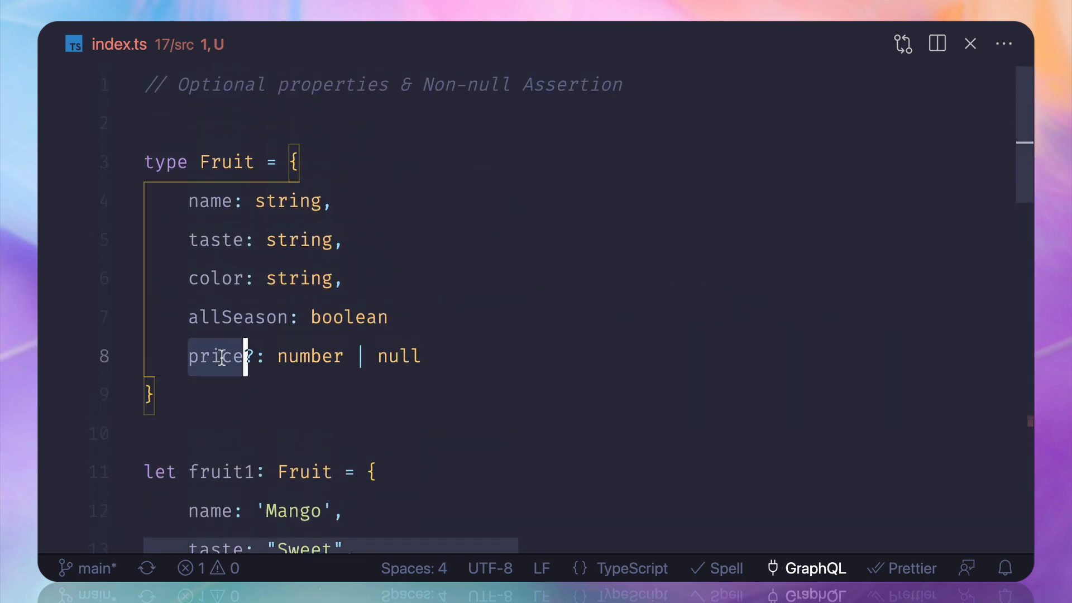
{"action": "left_click", "coordinate": [346, 357]}
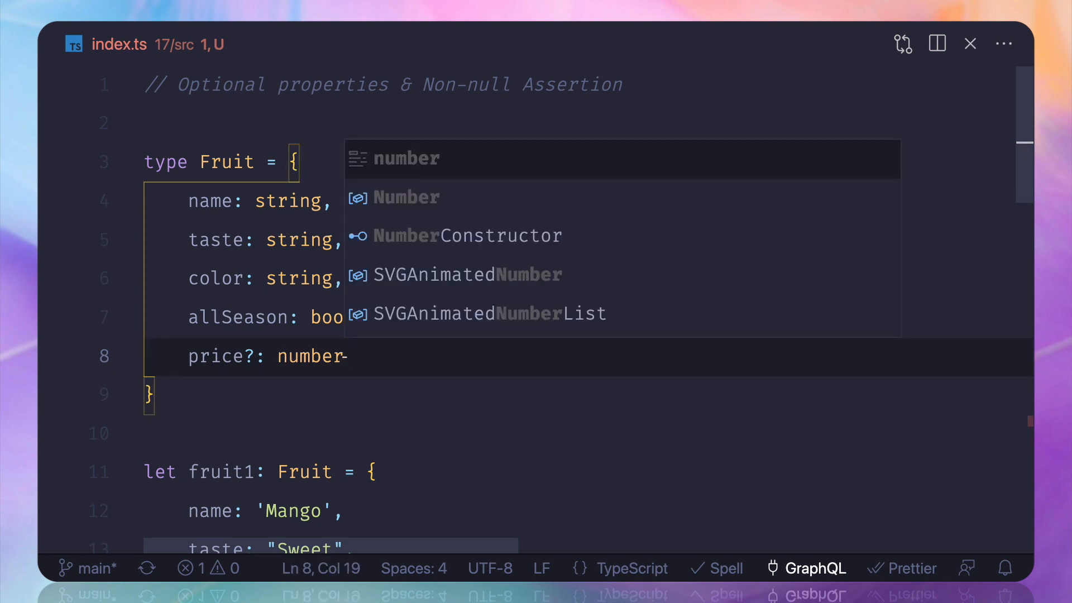
{"action": "scroll", "scroll_direction": "down", "scroll_amount": 3}
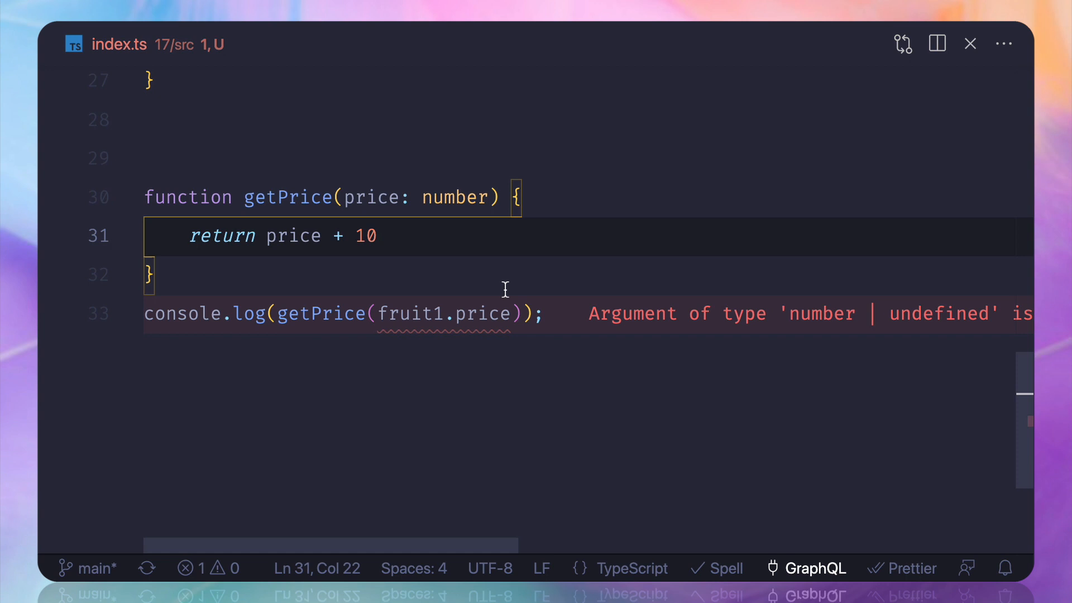
{"action": "mouse_move", "coordinate": [534, 350]}
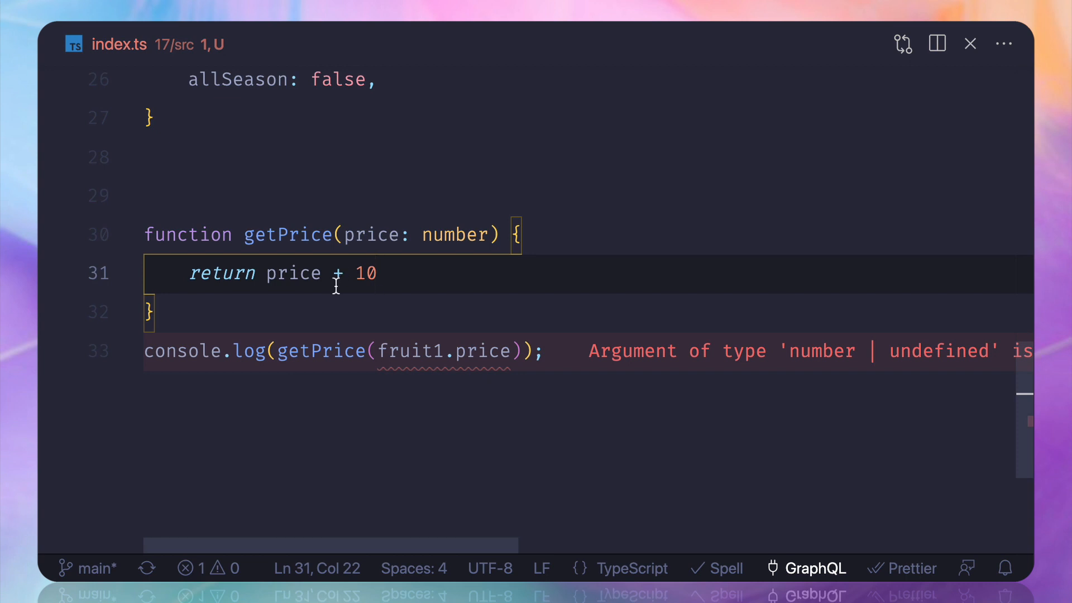
{"action": "mouse_move", "coordinate": [292, 272]}
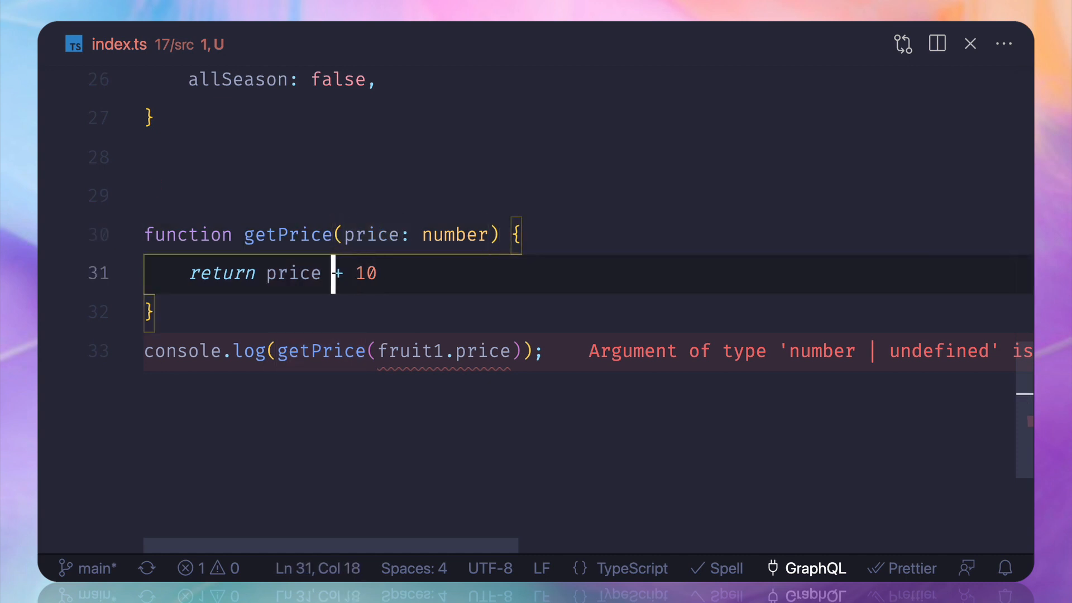
Add a non-null assertion '!' after fruit1.price in the getPrice call.
{"action": "type", "text": "!"}
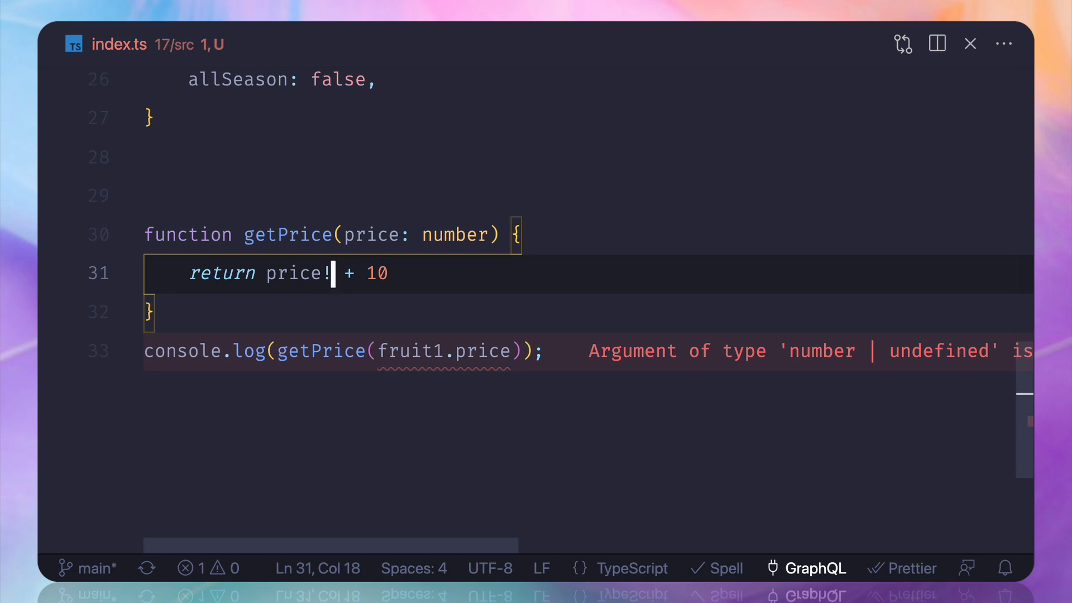
{"action": "key", "text": "Backspace"}
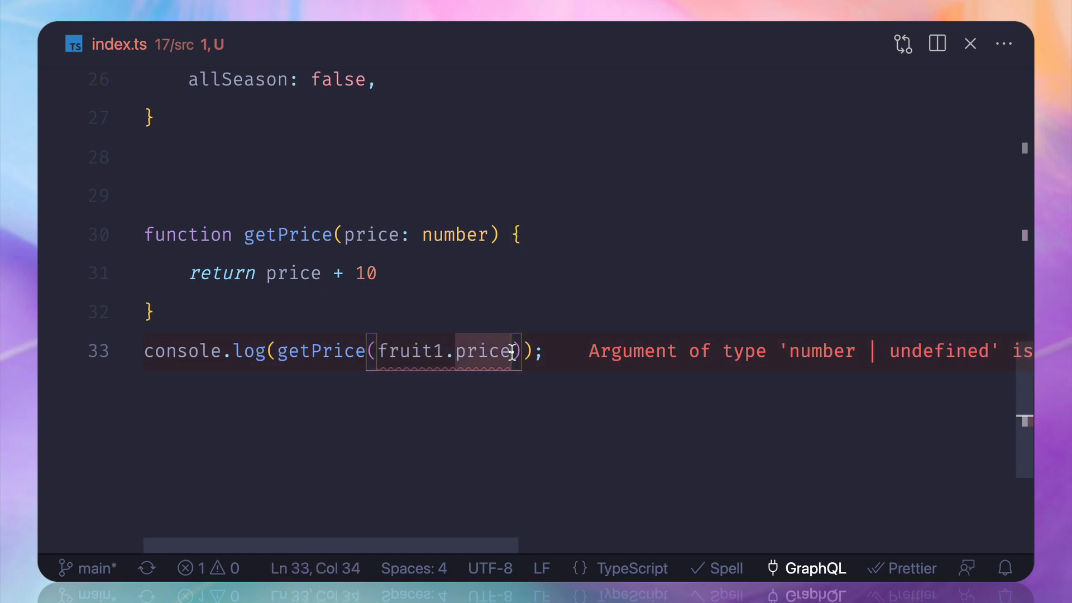
{"action": "type", "text": "!"}
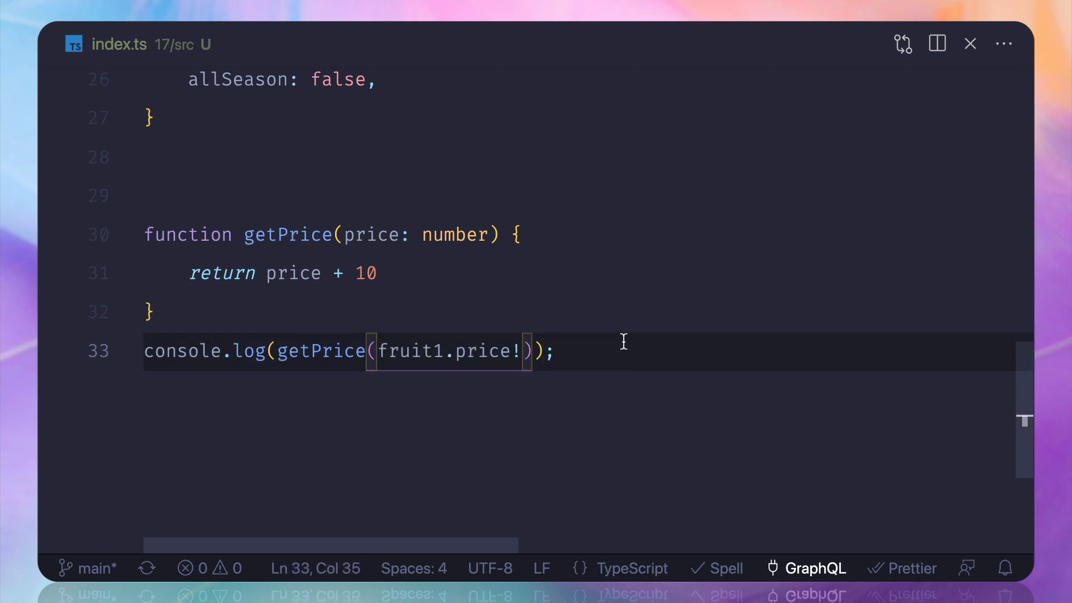
{"action": "mouse_move", "coordinate": [508, 353]}
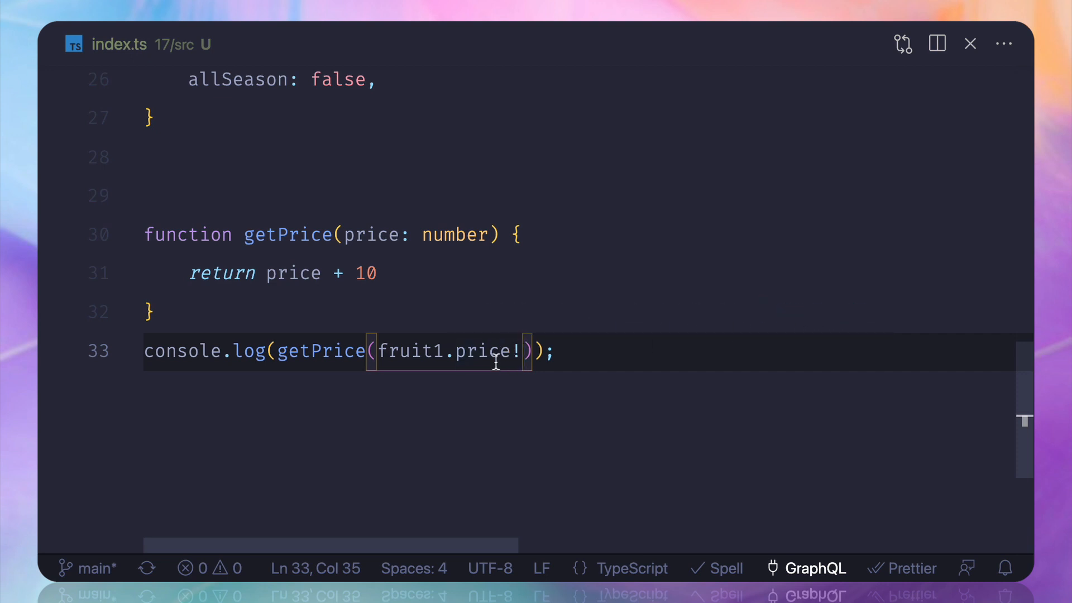
{"action": "mouse_move", "coordinate": [527, 328]}
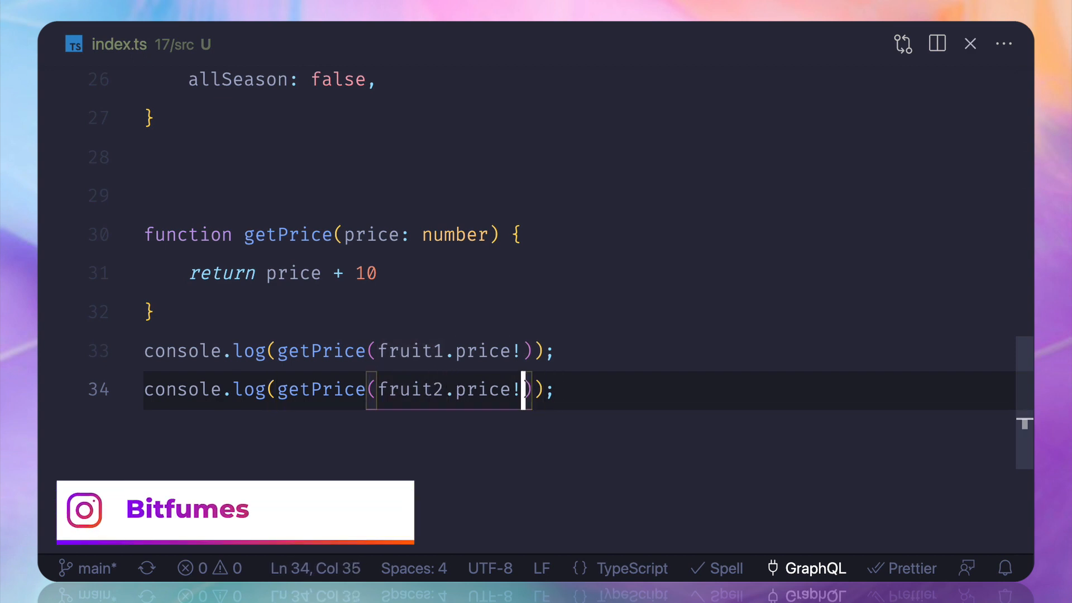
Reapply the '!' on fruit2.price and rerun node dist/index.js, printing 20 and NaN.
{"action": "key", "text": "Backspace"}
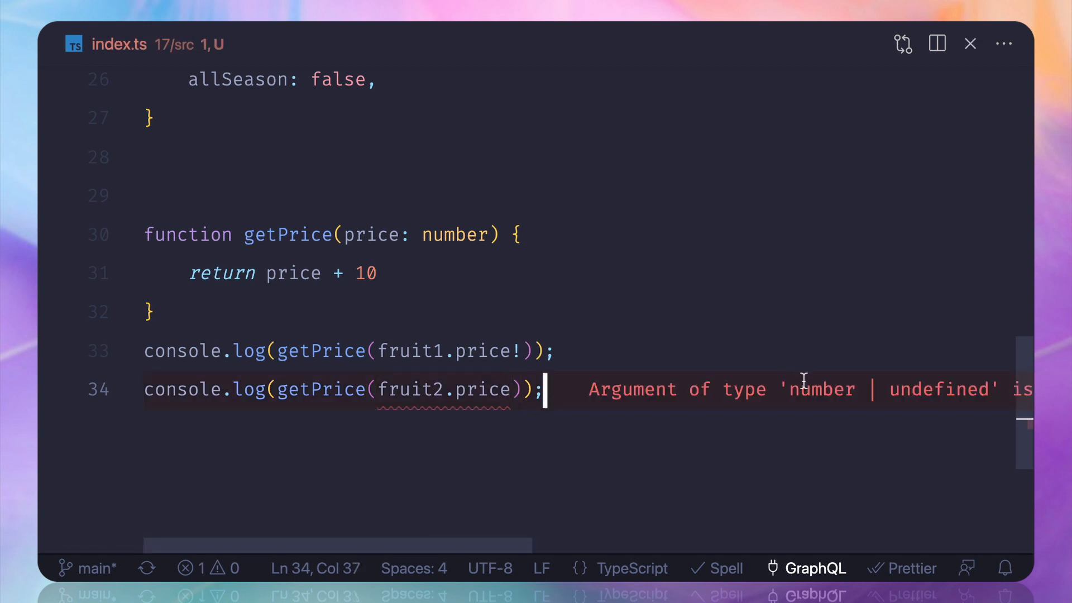
{"action": "type", "text": "!"}
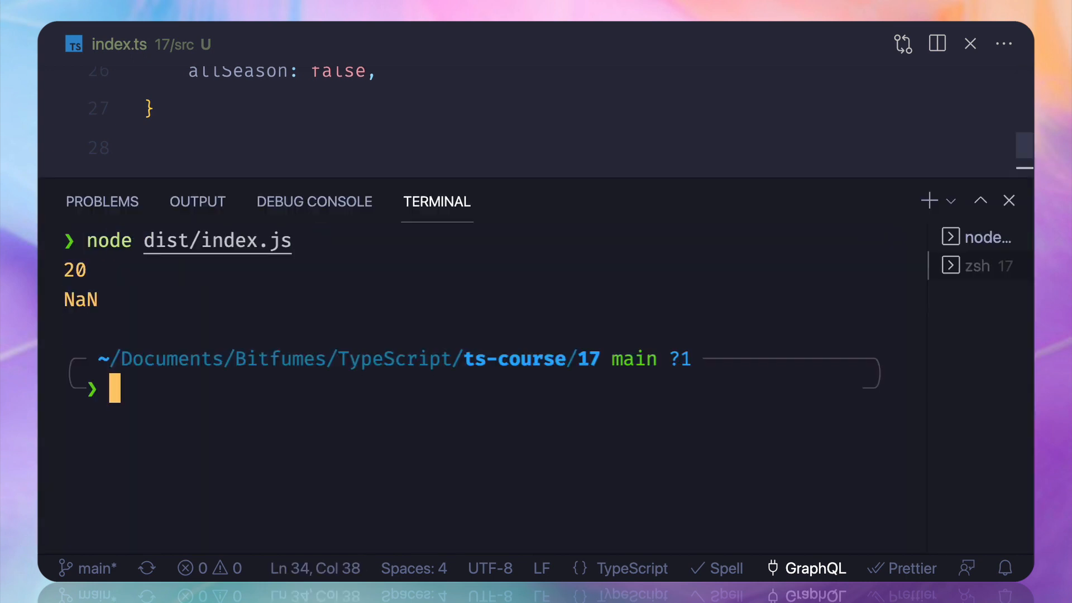
{"action": "mouse_move", "coordinate": [158, 315]}
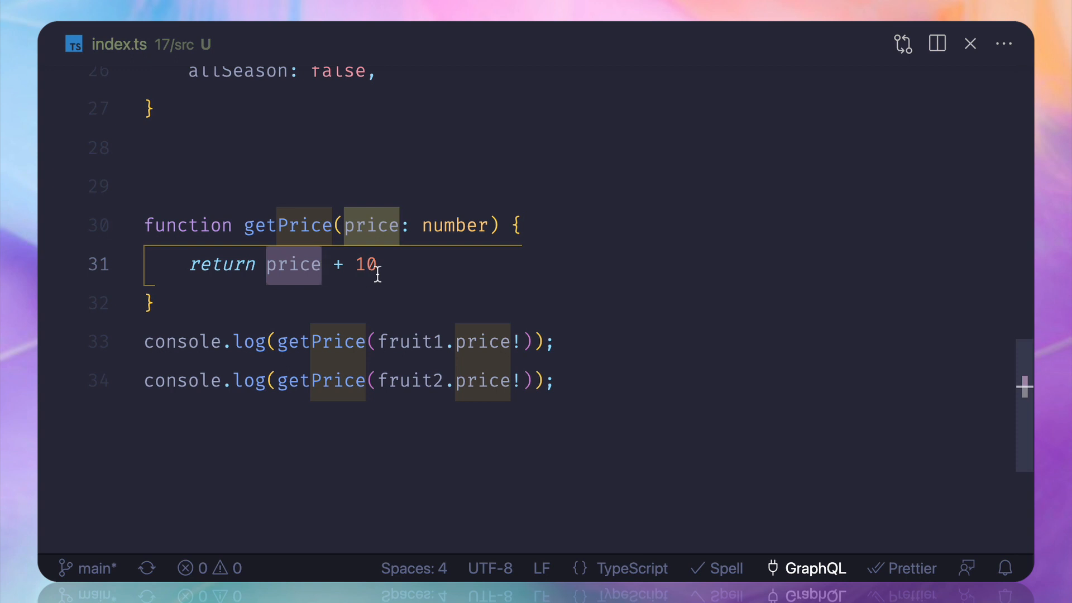
{"action": "left_click", "coordinate": [379, 263]}
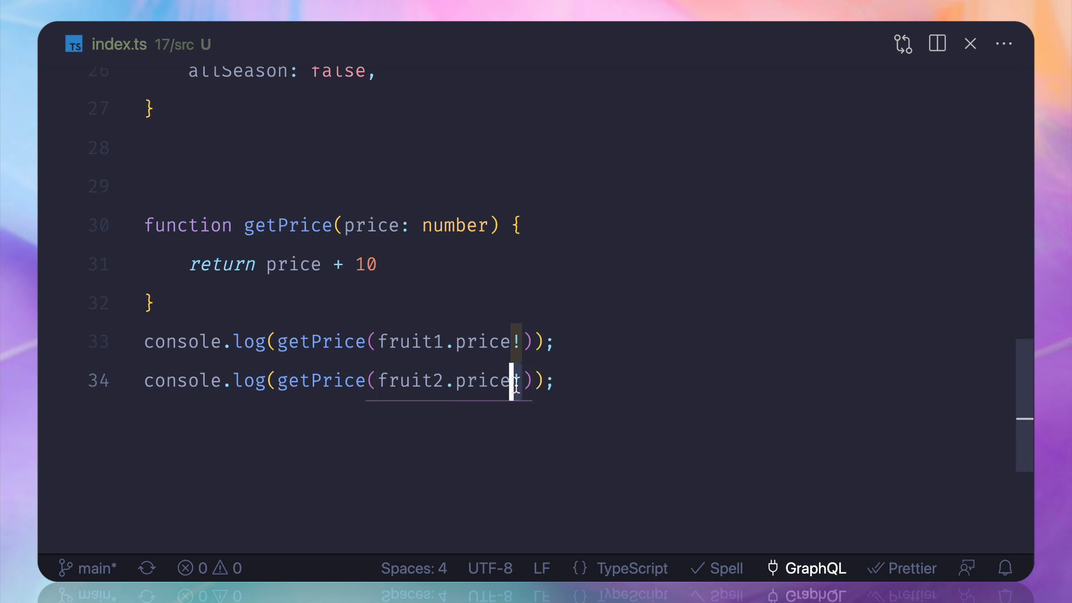
{"action": "type", "text": "!"}
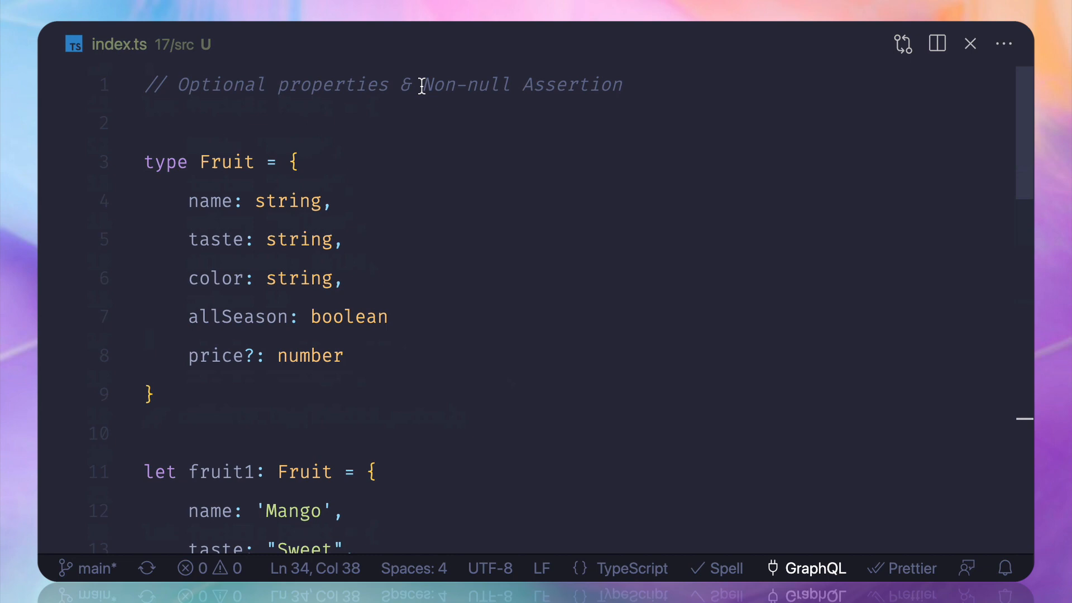
{"action": "scroll", "scroll_direction": "down", "scroll_amount": 3}
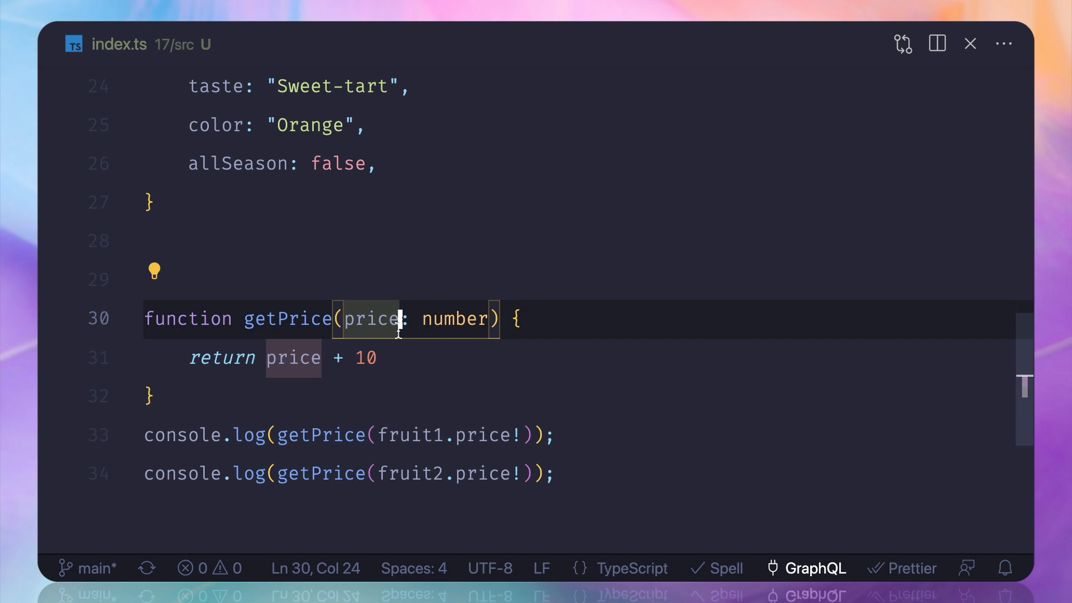
Add a 'discount: number' parameter and return price + discount, without a default value.
{"action": "type", "text": ", discount: number"}
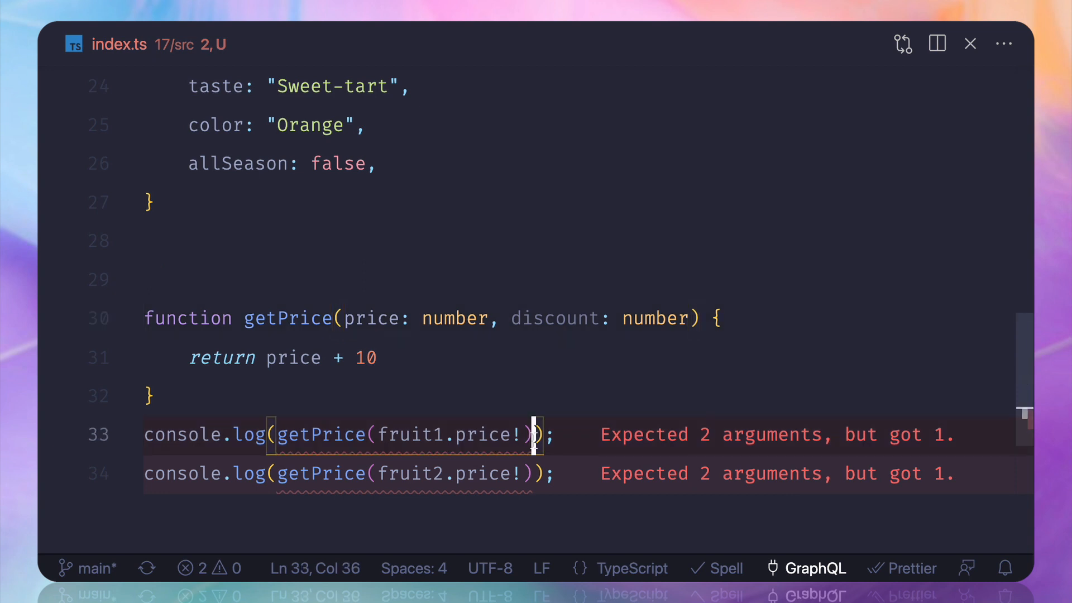
{"action": "scroll", "scroll_direction": "down", "scroll_amount": 3}
{"action": "type", "text": " = 0"}
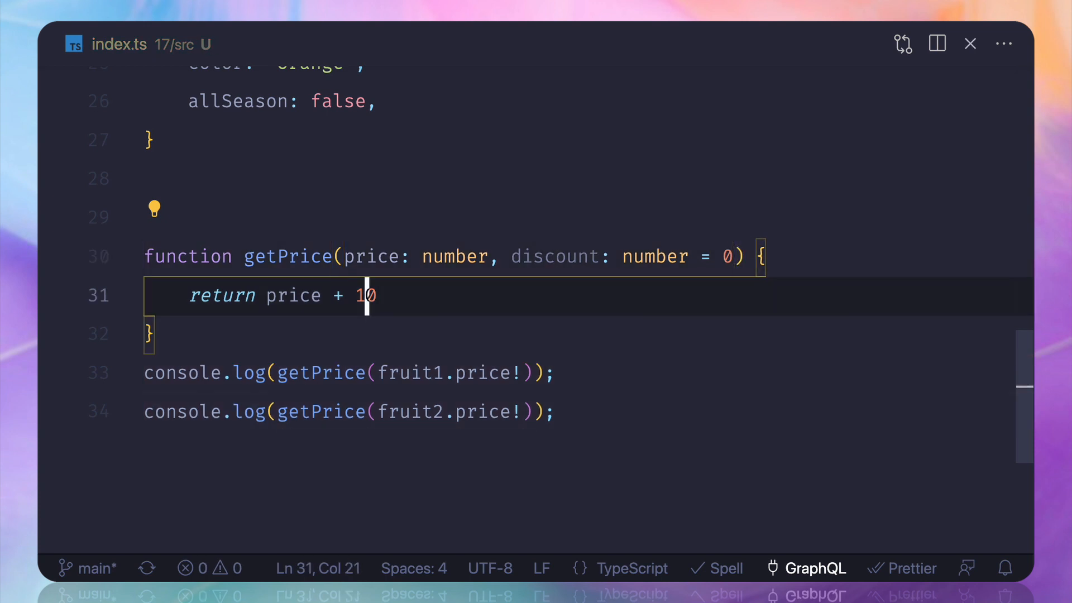
{"action": "type", "text": "discount"}
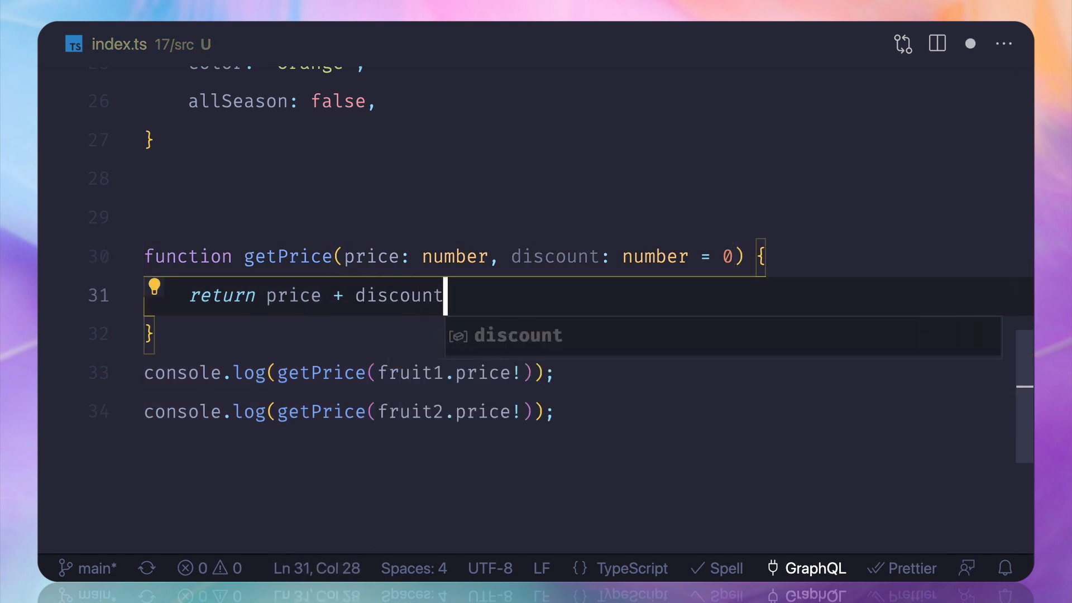
{"action": "key", "text": "Escape"}
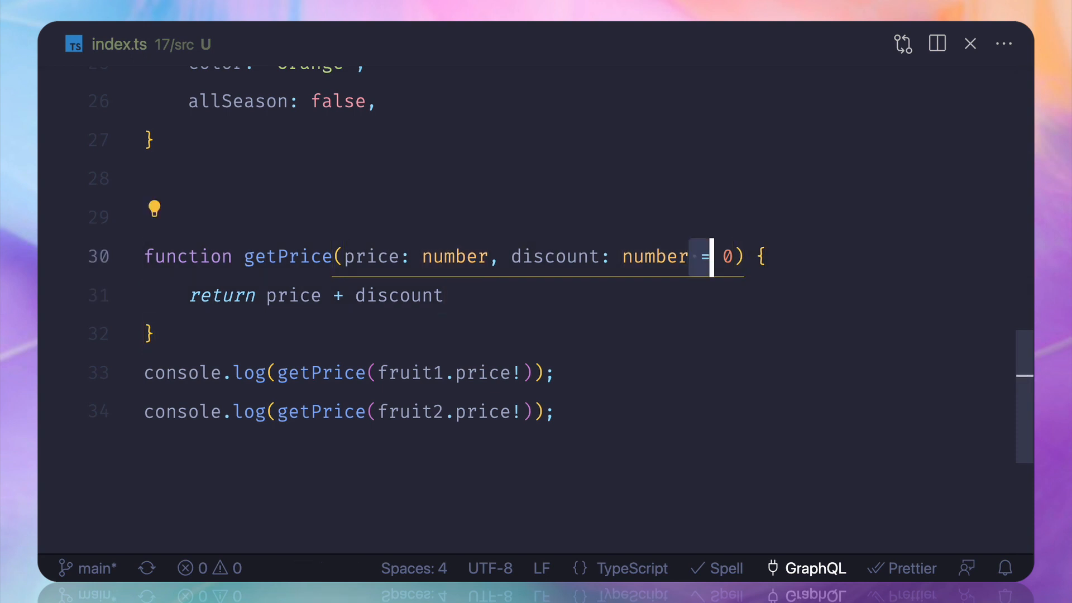
{"action": "key", "text": "Backspace"}
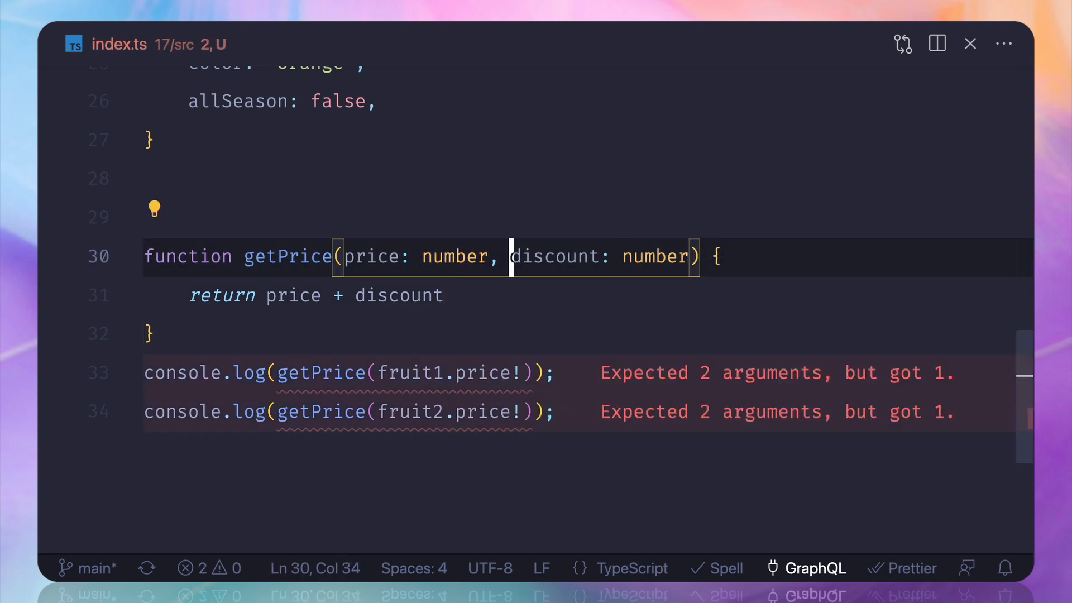
Mark discount optional with '?', leaving discount flagged as possibly undefined in the sum.
{"action": "type", "text": "?"}
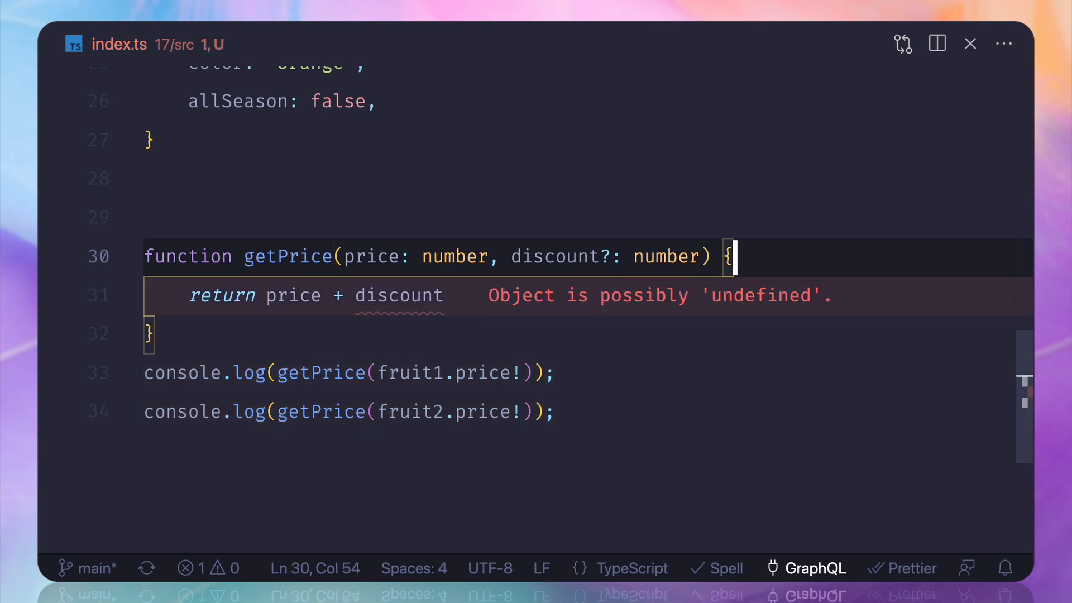
{"action": "left_click_drag", "start_coordinate": [280, 412], "coordinate": [554, 413]}
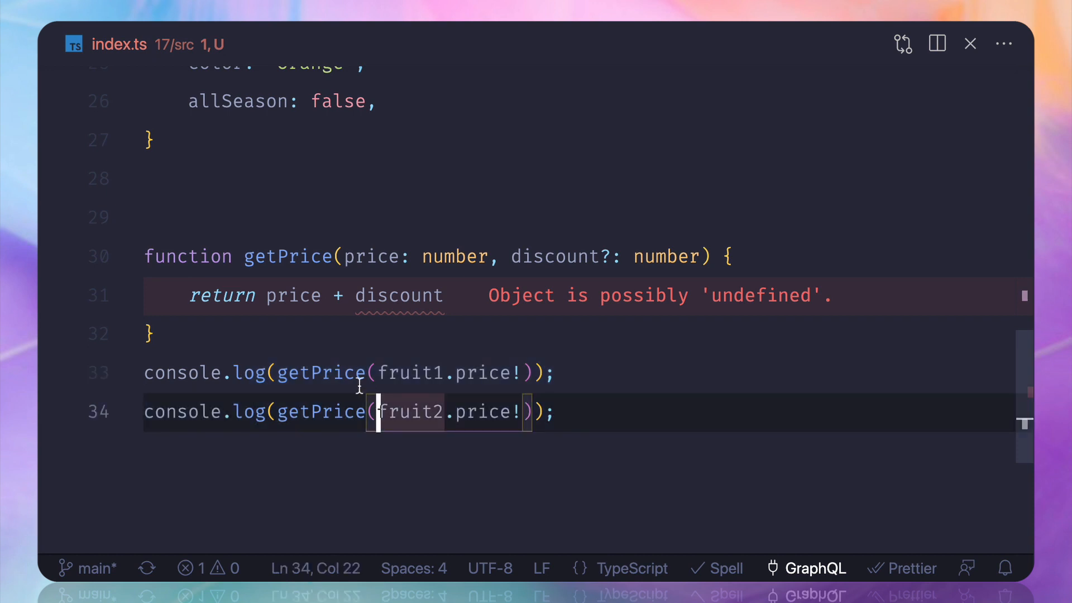
{"action": "mouse_move", "coordinate": [515, 373]}
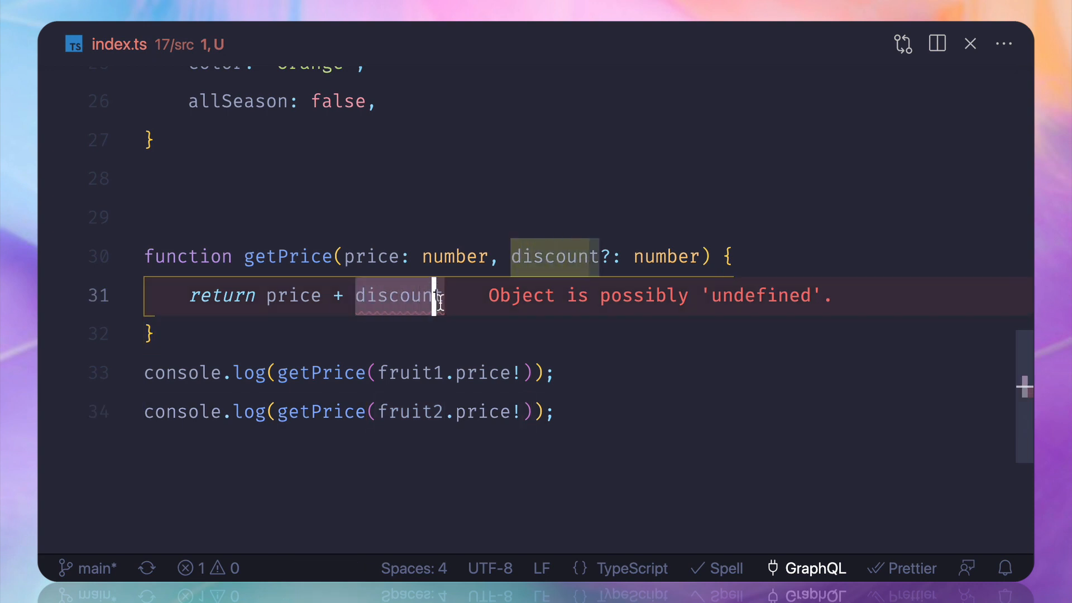
{"action": "left_click", "coordinate": [612, 257]}
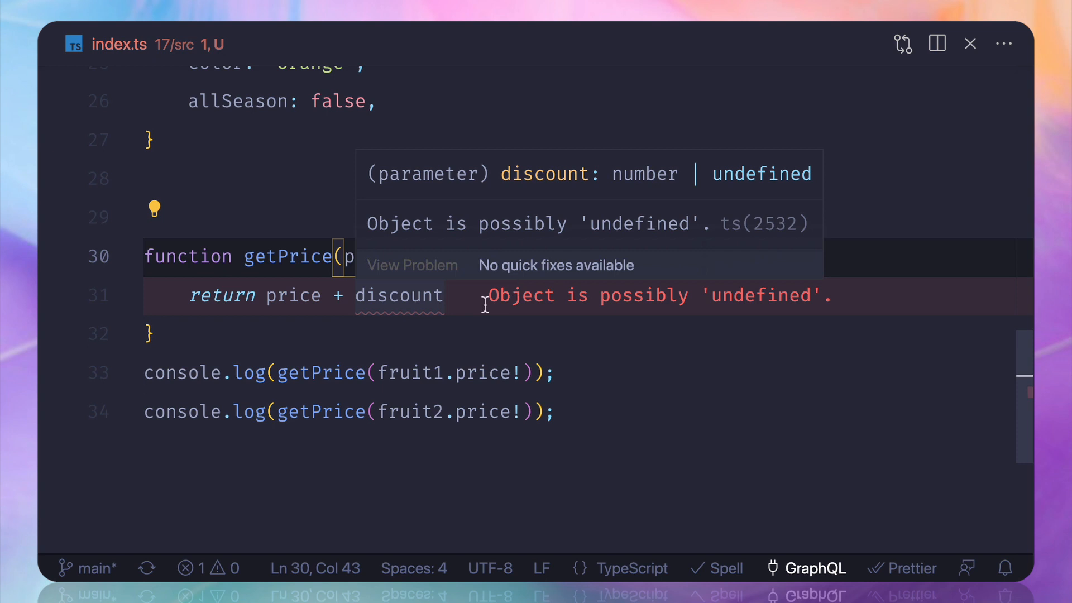
Try a '!' non-null assertion on discount in the return, then leave a blank line instead.
{"action": "type", "text": "!"}
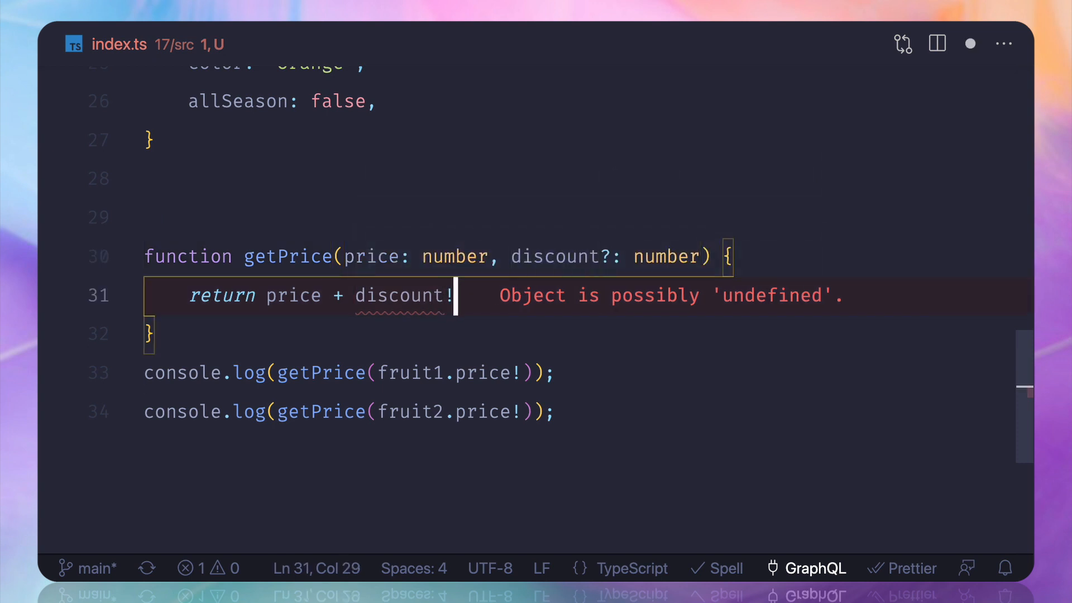
{"action": "key", "text": "Enter"}
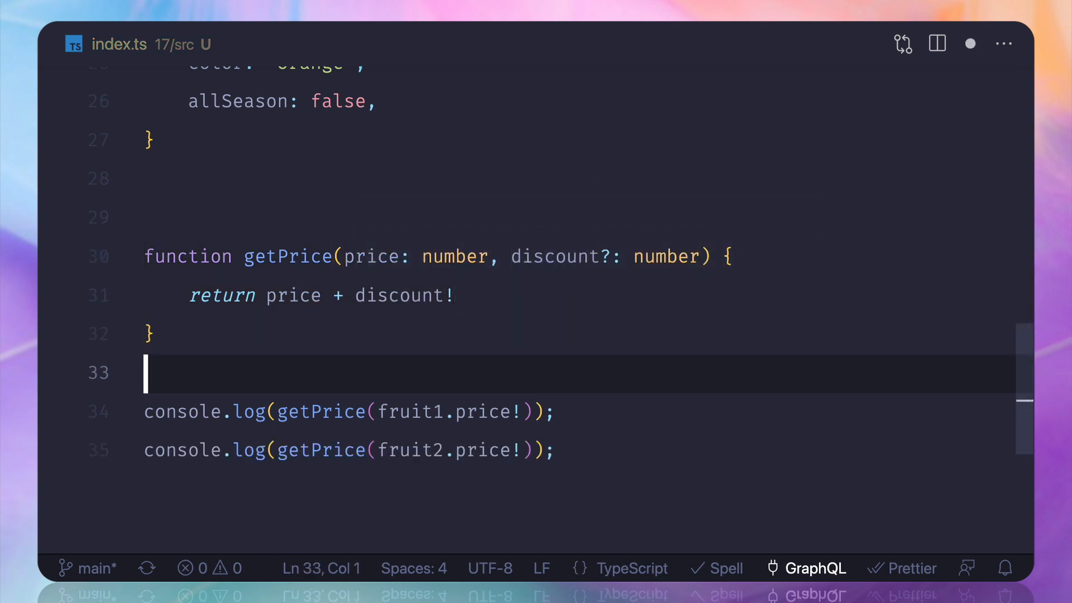
{"action": "left_click", "coordinate": [457, 294]}
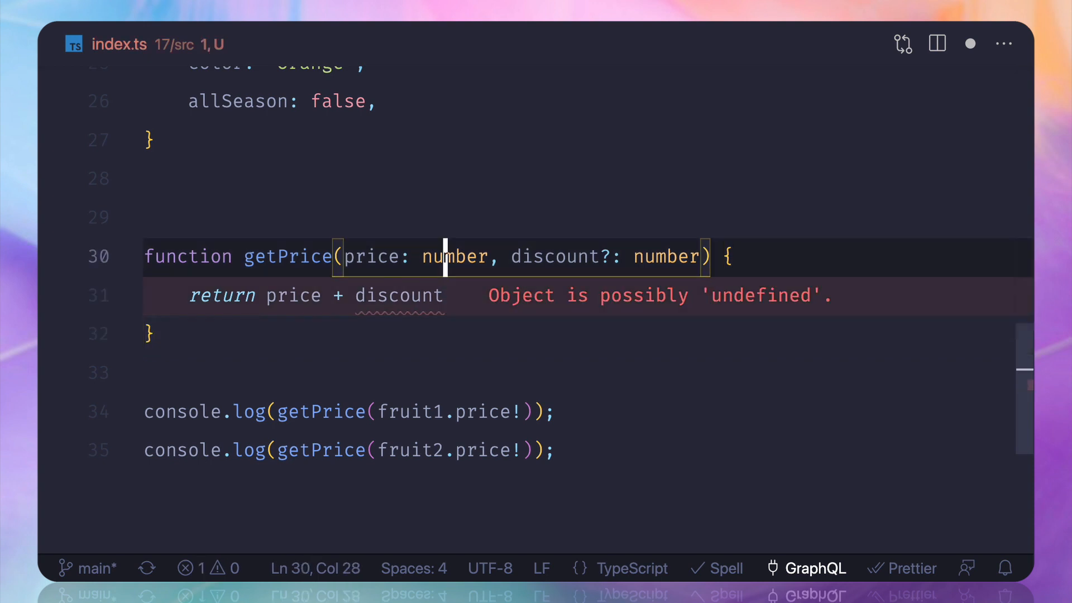
Begin an 'if(' condition on discount at the top of getPrice, completing it via IntelliSense.
{"action": "type", "text": "if("}
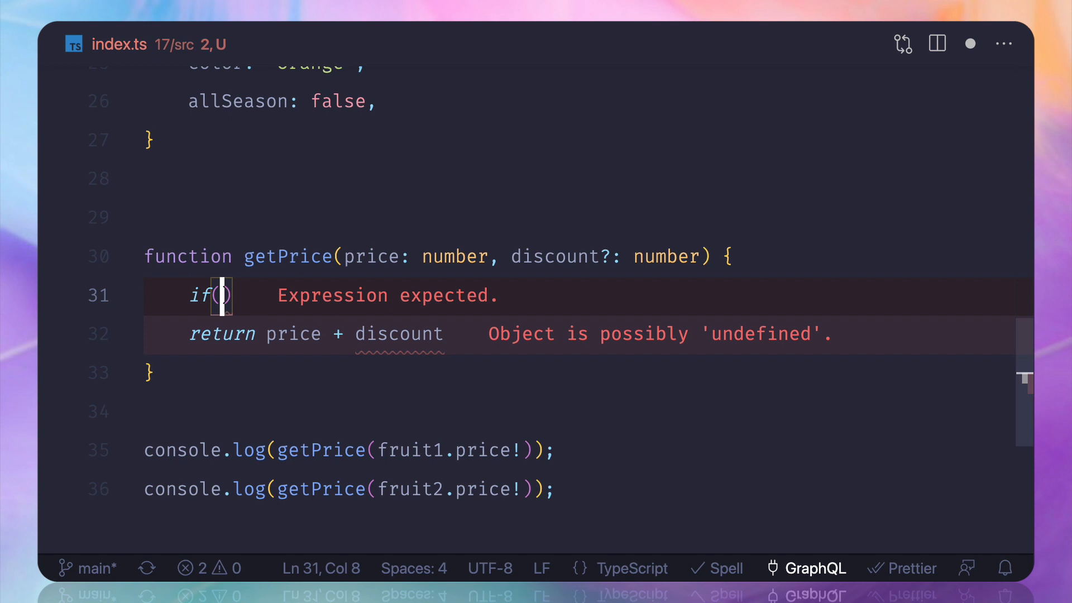
{"action": "type", "text": "de"}
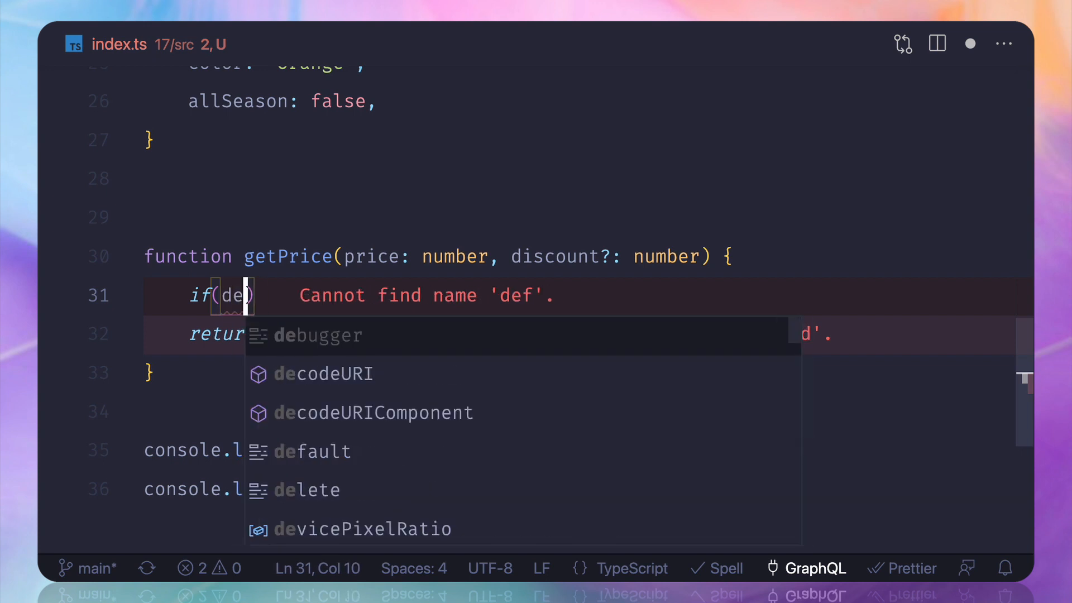
{"action": "key", "text": "Tab"}
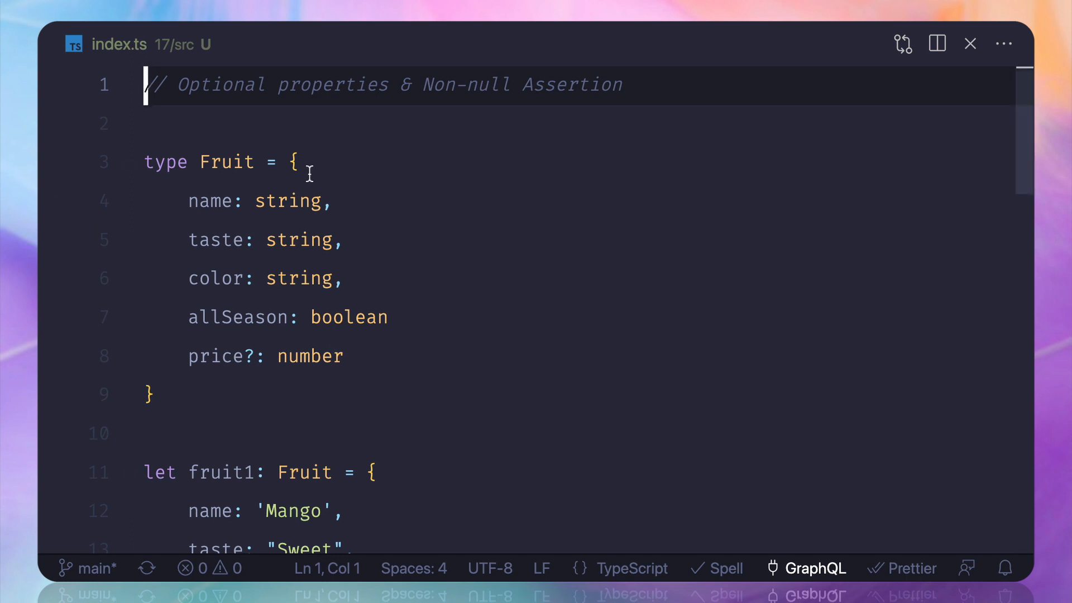
{"action": "mouse_move", "coordinate": [384, 130]}
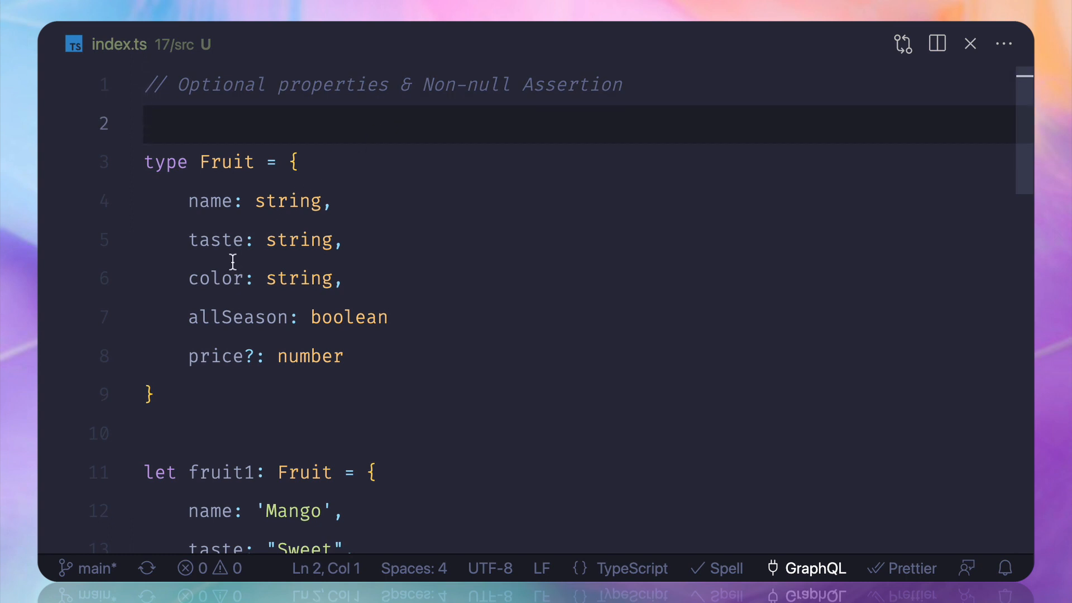
{"action": "mouse_move", "coordinate": [215, 240]}
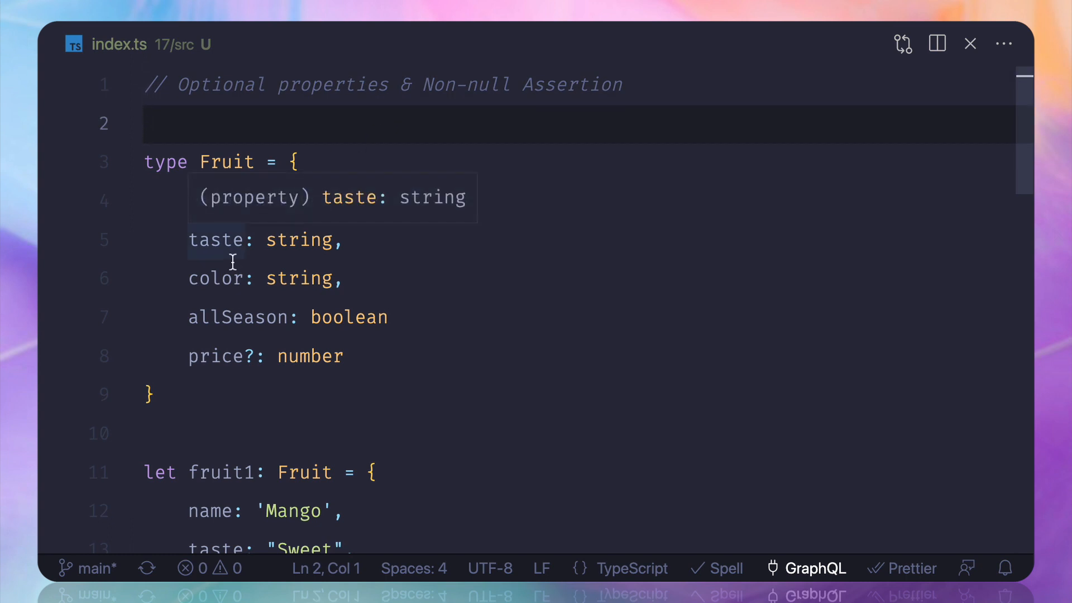